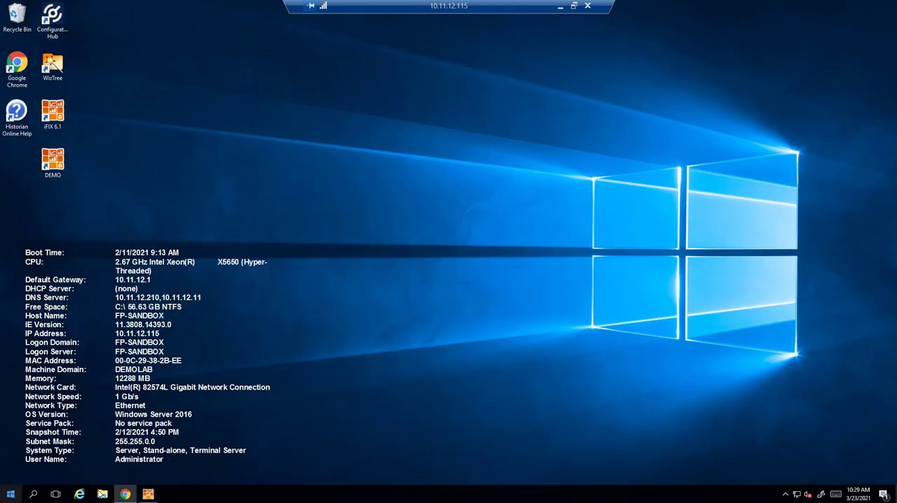
- Browse to the Downloads folder holding the IGS v7.68a installer
{"action": "left_click", "coordinate": [103, 494]}
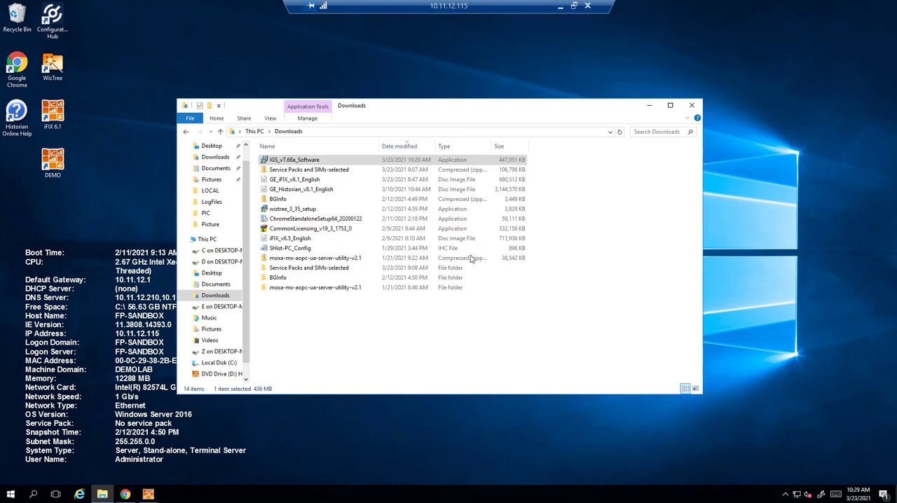
- Launch IGS_v7.68a_Software and keep English as the installer language
{"action": "double_click", "coordinate": [295, 159]}
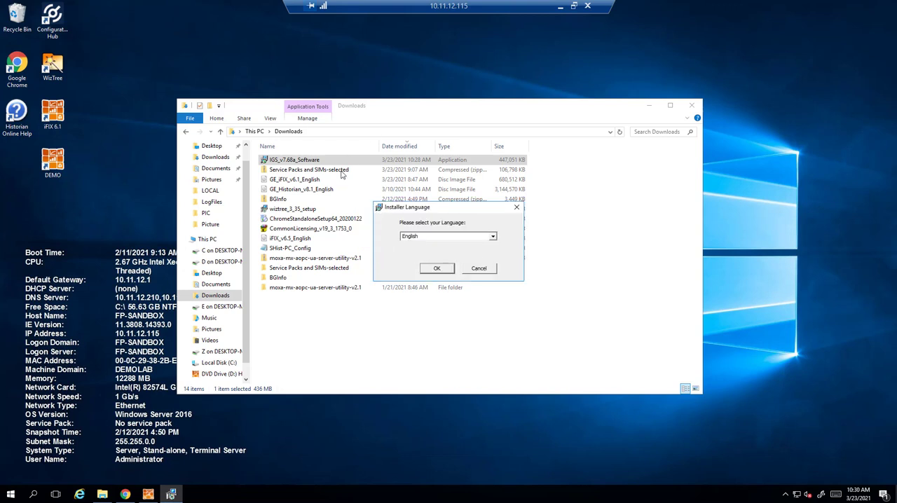
{"action": "left_click", "coordinate": [437, 268]}
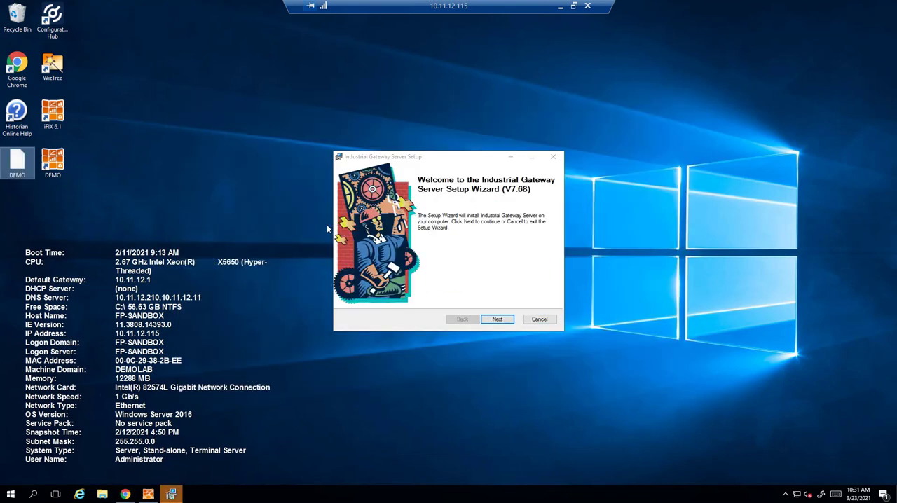
- Accept the licence and keep the default install folder, shortcut and detected iFIX root/node
{"action": "left_click", "coordinate": [497, 319]}
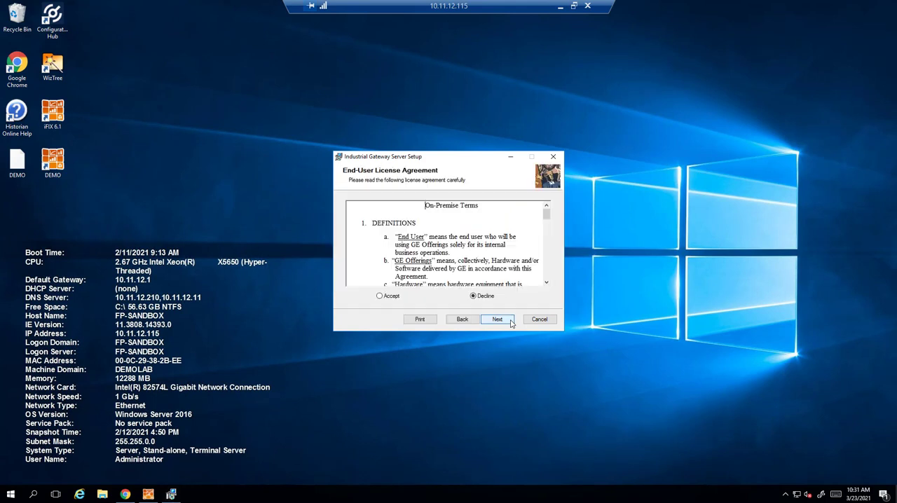
{"action": "left_click", "coordinate": [497, 319]}
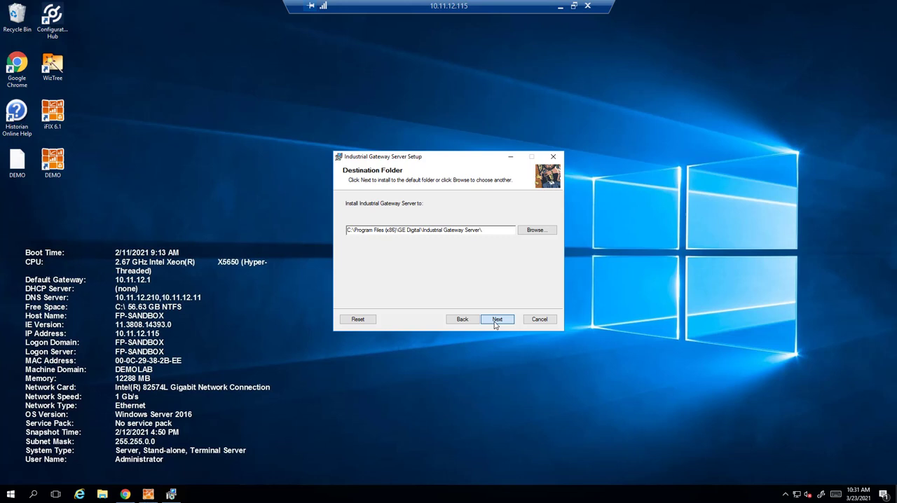
{"action": "left_click", "coordinate": [497, 319]}
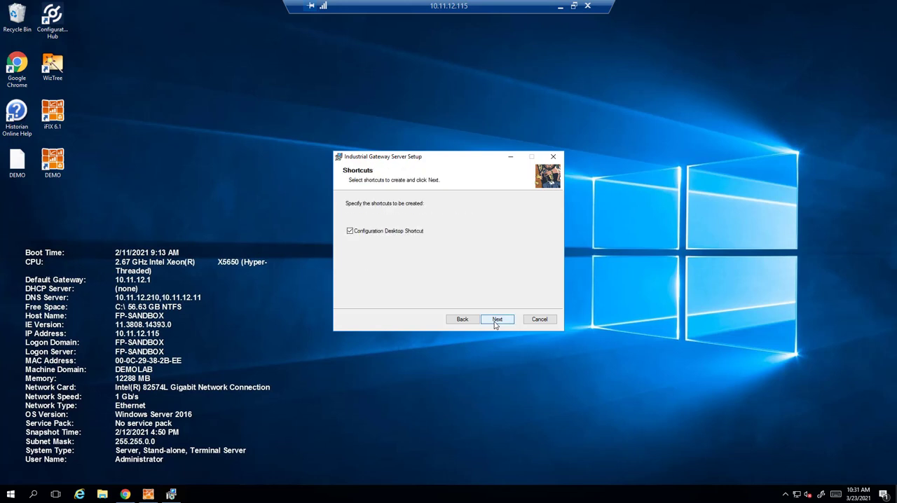
{"action": "left_click", "coordinate": [497, 319]}
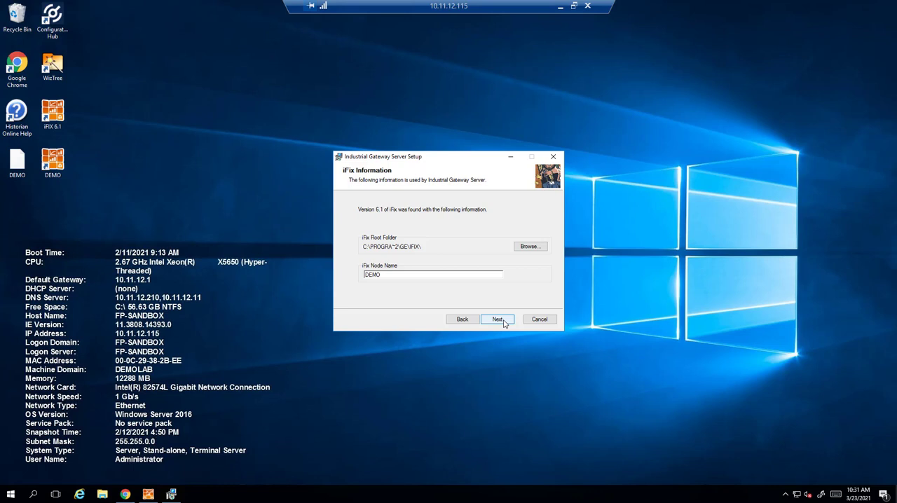
{"action": "left_click", "coordinate": [498, 319]}
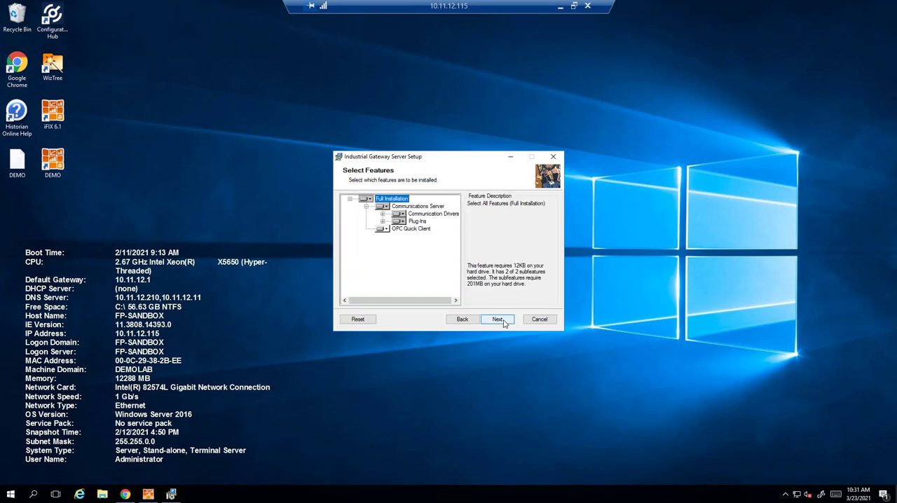
- Set Full Installation to install the entire feature set, then pass the premium, dependency and credential pages
{"action": "left_click", "coordinate": [367, 199]}
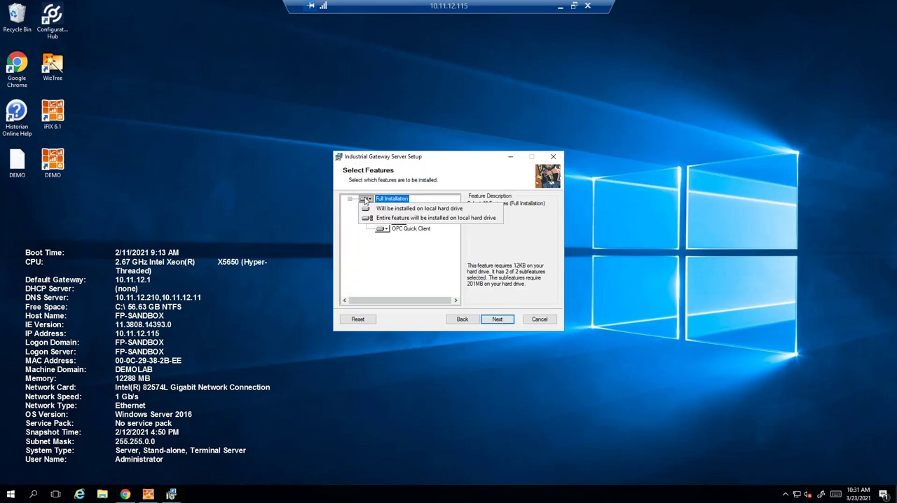
{"action": "left_click", "coordinate": [434, 218]}
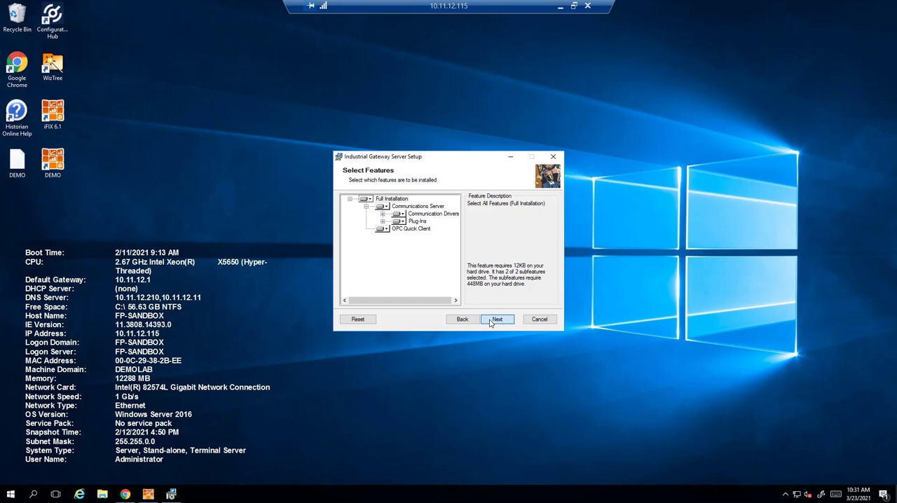
{"action": "left_click", "coordinate": [497, 319]}
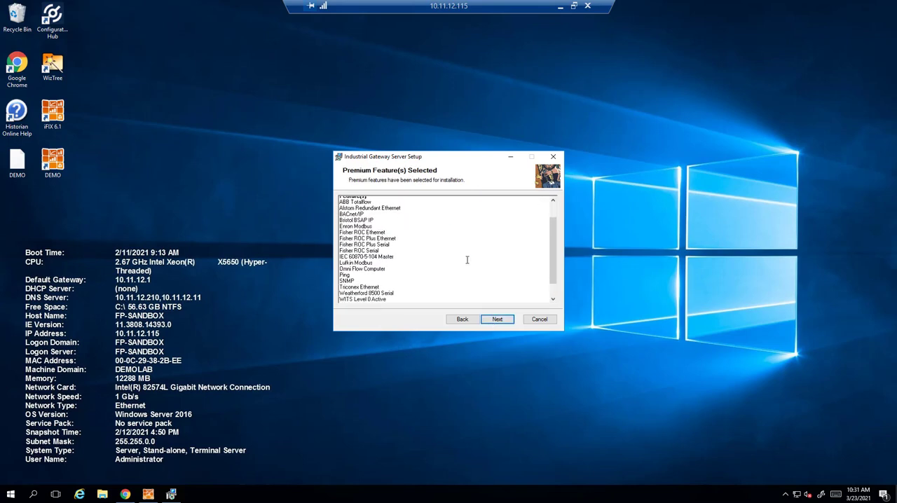
{"action": "left_click", "coordinate": [497, 319]}
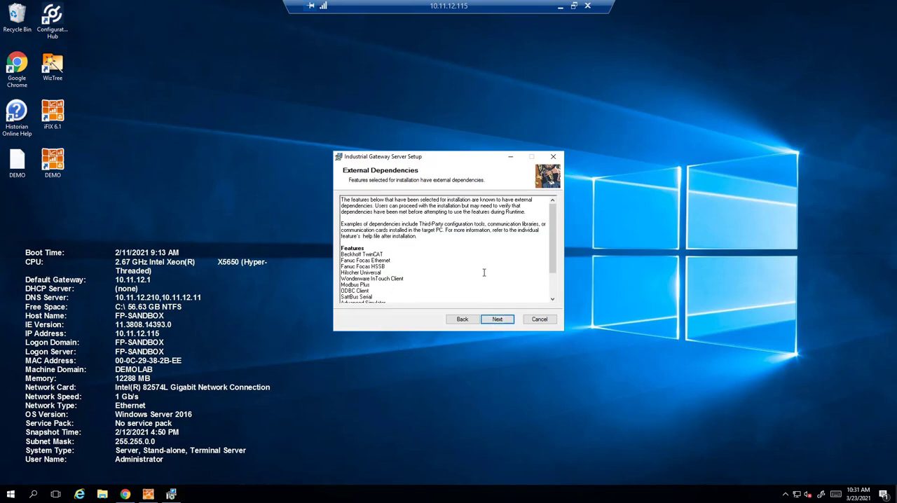
{"action": "left_click", "coordinate": [497, 319]}
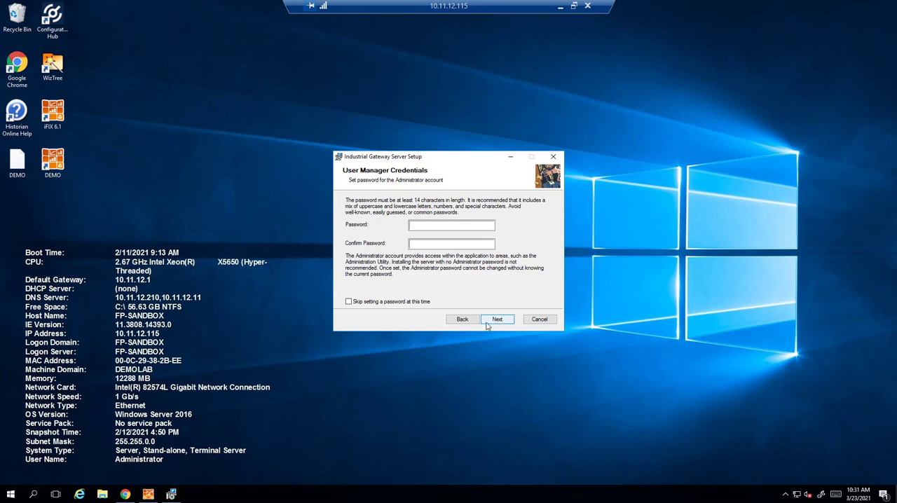
{"action": "left_click", "coordinate": [497, 319]}
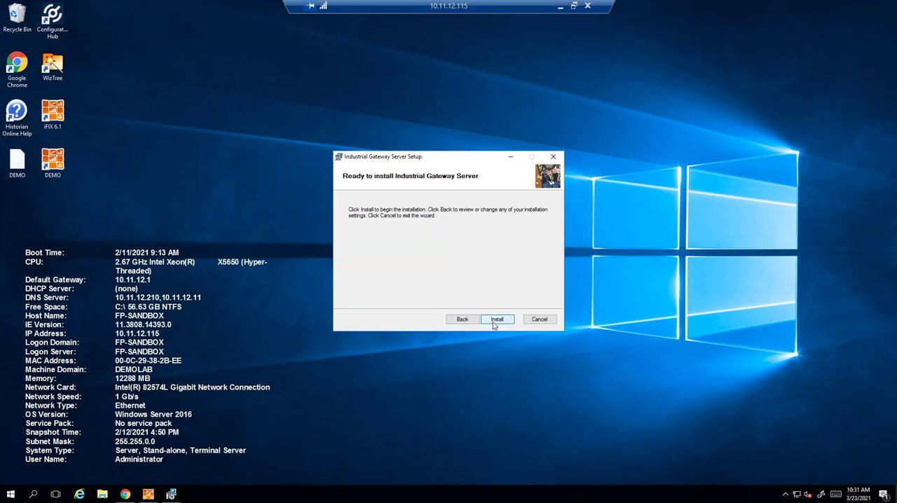
- Run the installation and close the finished wizard
{"action": "left_click", "coordinate": [496, 319]}
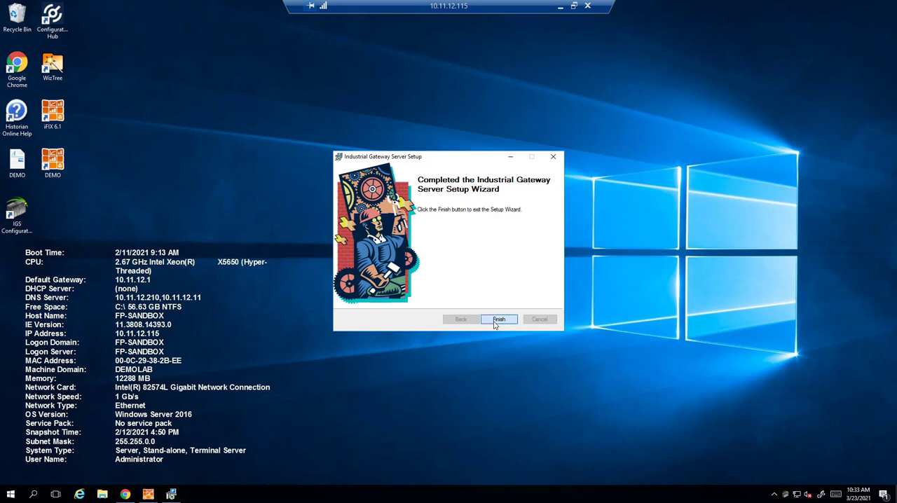
{"action": "left_click", "coordinate": [499, 320]}
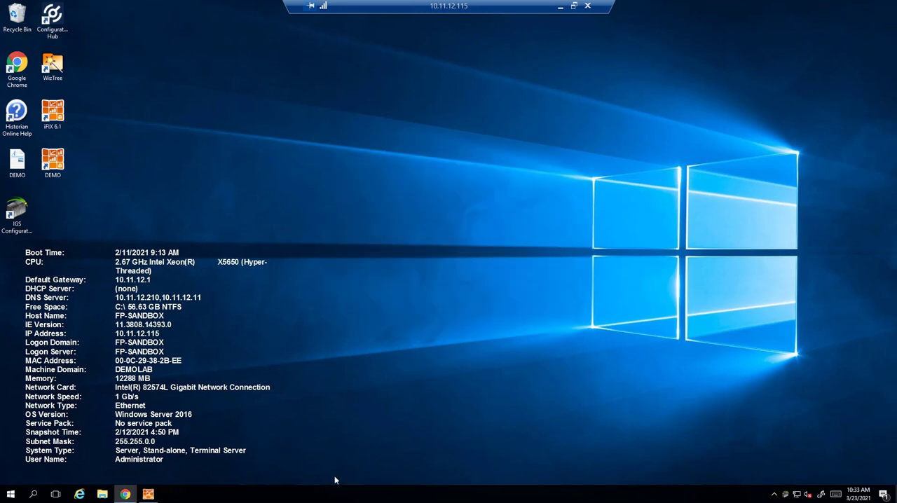
{"action": "mouse_move", "coordinate": [345, 417]}
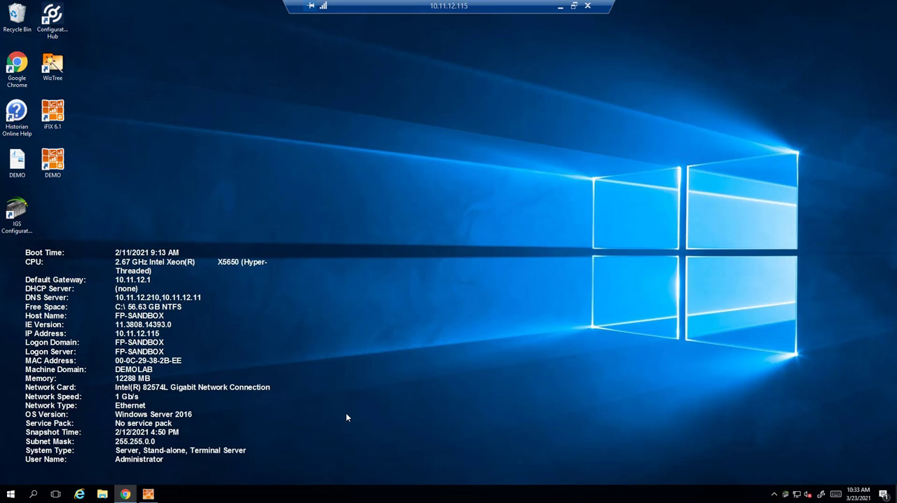
{"action": "mouse_move", "coordinate": [125, 190]}
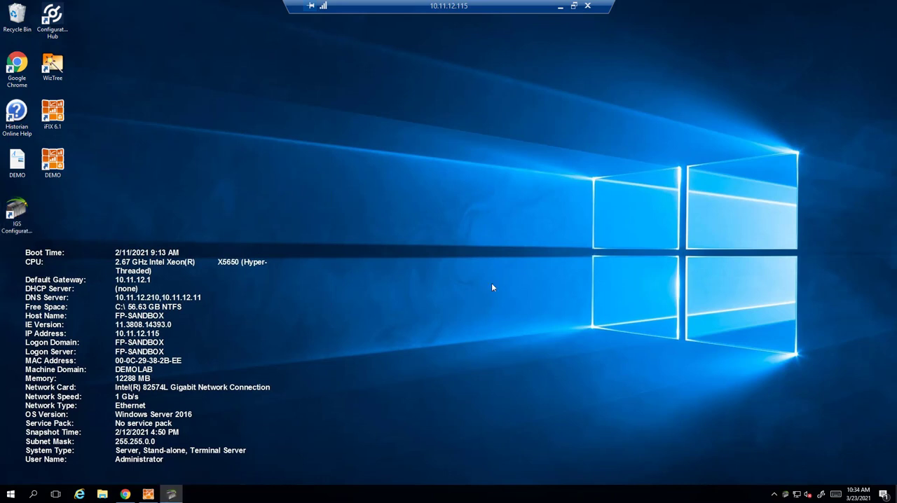
{"action": "mouse_move", "coordinate": [23, 196]}
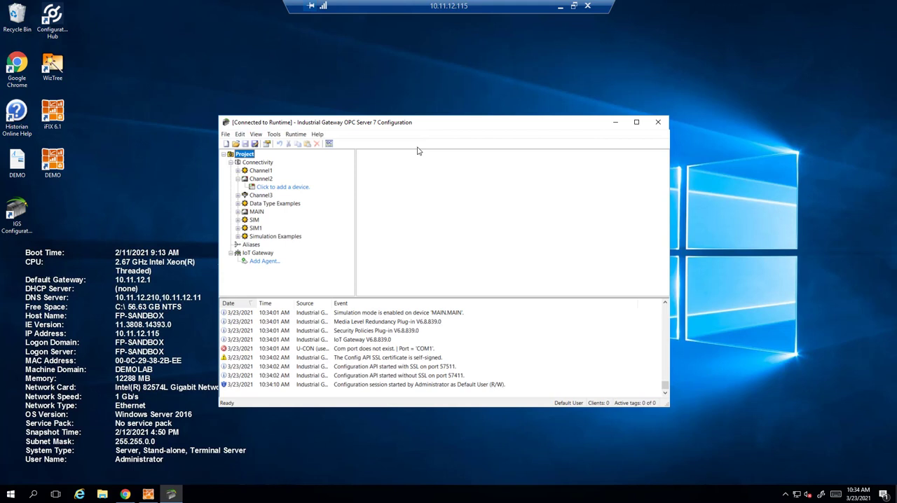
{"action": "mouse_move", "coordinate": [318, 212]}
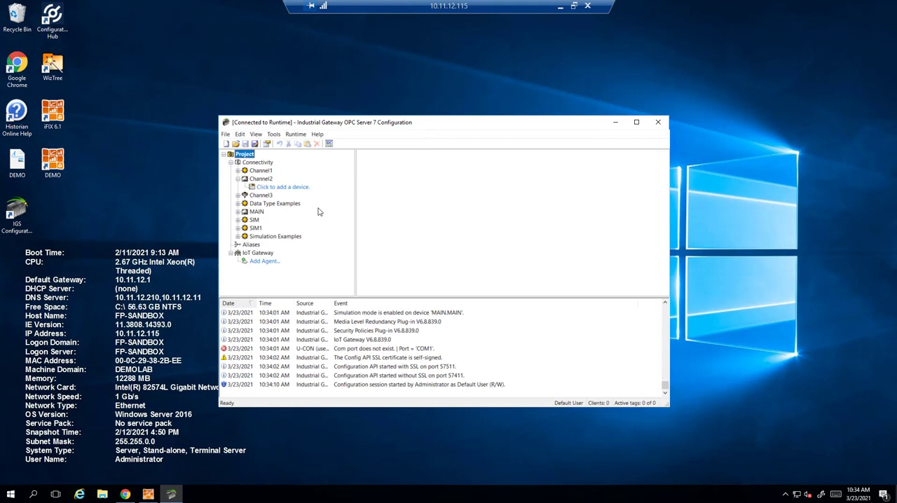
{"action": "mouse_move", "coordinate": [251, 283]}
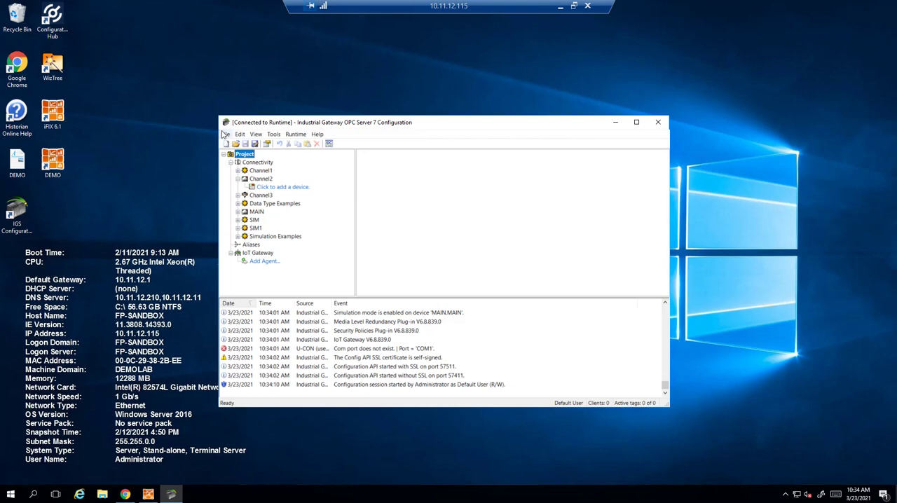
{"action": "mouse_move", "coordinate": [328, 143]}
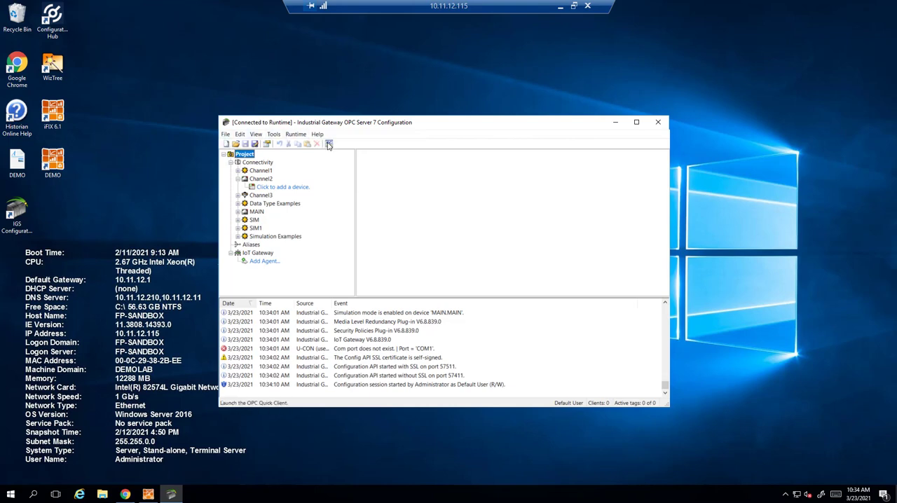
{"action": "left_click", "coordinate": [328, 143]}
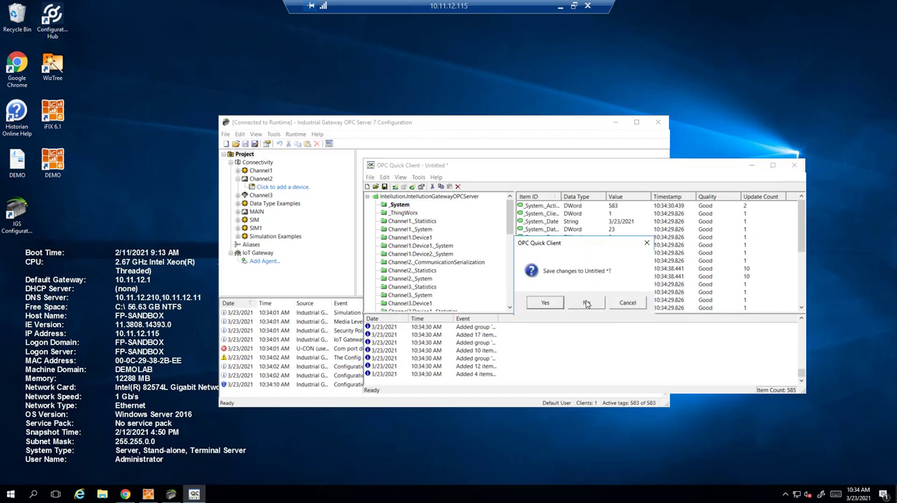
{"action": "left_click", "coordinate": [586, 302]}
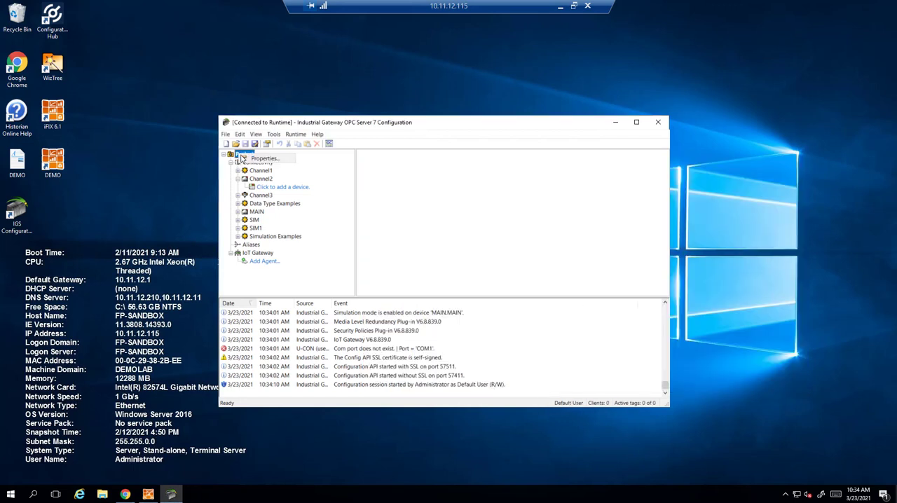
- Review the project's OPC UA and iFIX PDB settings and accept them unchanged
{"action": "left_click", "coordinate": [263, 158]}
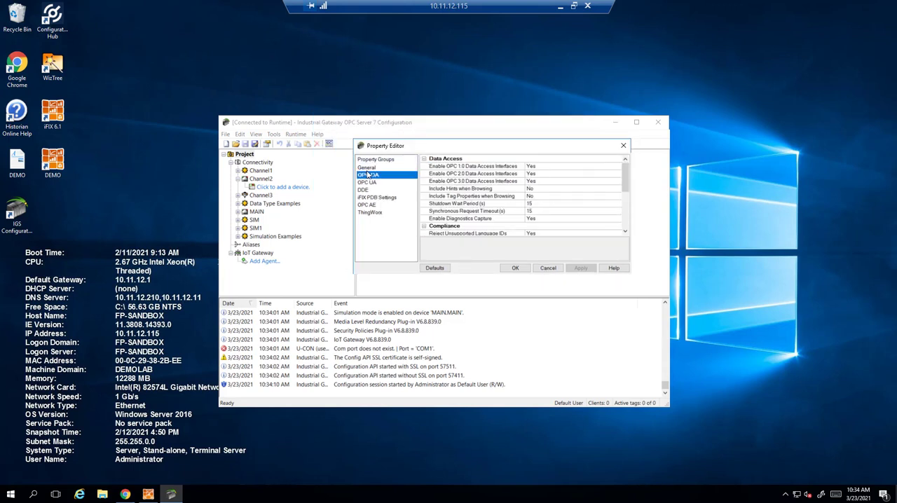
{"action": "left_click", "coordinate": [368, 182]}
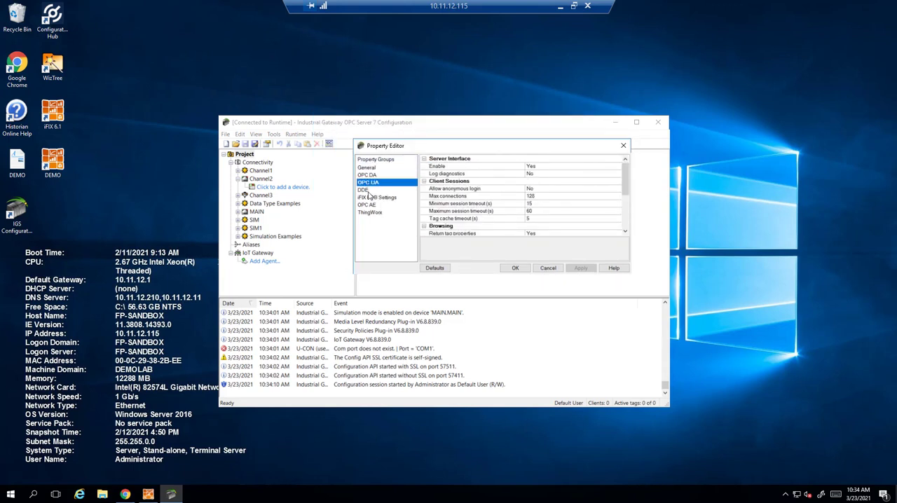
{"action": "left_click", "coordinate": [377, 197]}
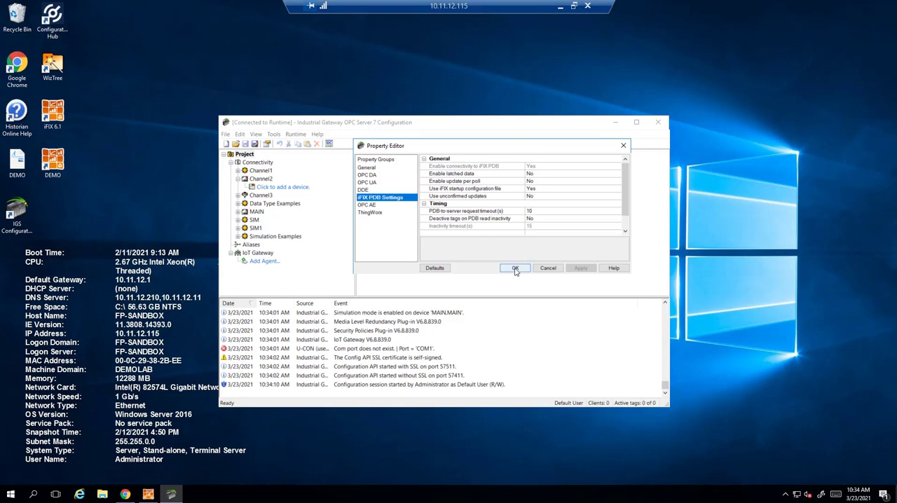
{"action": "left_click", "coordinate": [514, 268]}
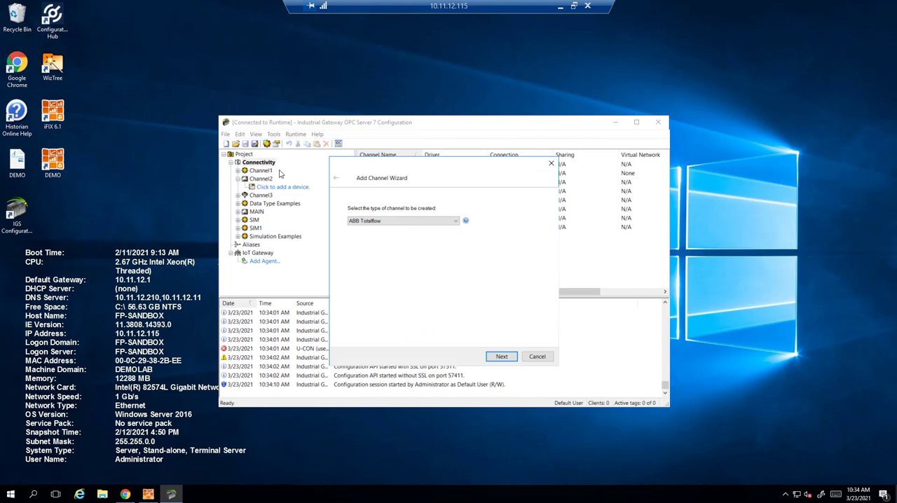
- Choose the Simulator driver and name the new channel DEMO
{"action": "left_click", "coordinate": [456, 221]}
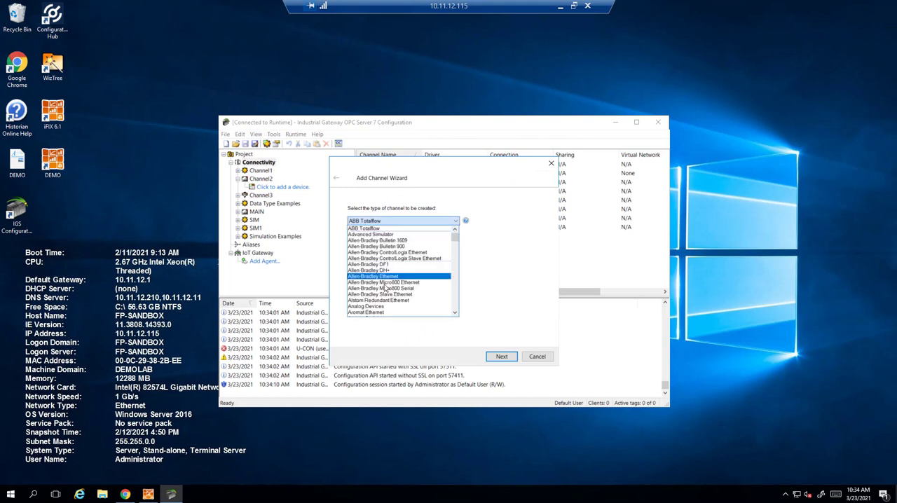
{"action": "scroll", "scroll_direction": "down", "scroll_amount": 3}
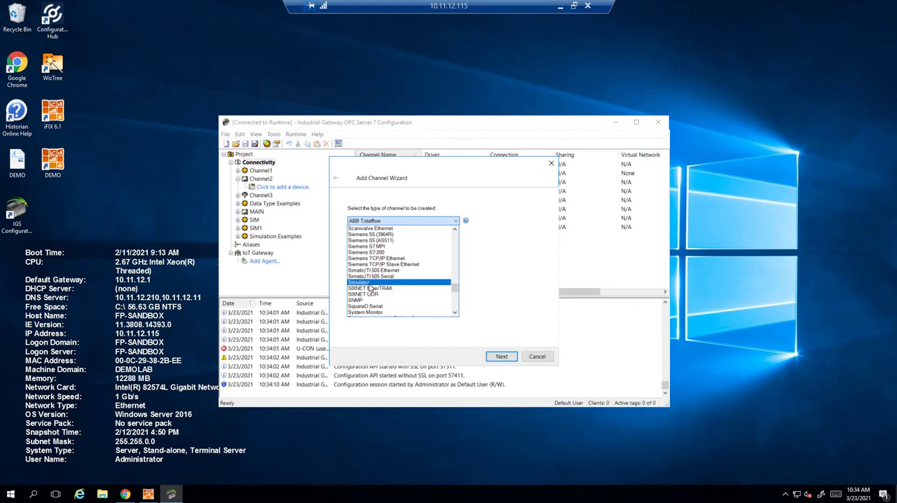
{"action": "left_click", "coordinate": [501, 356]}
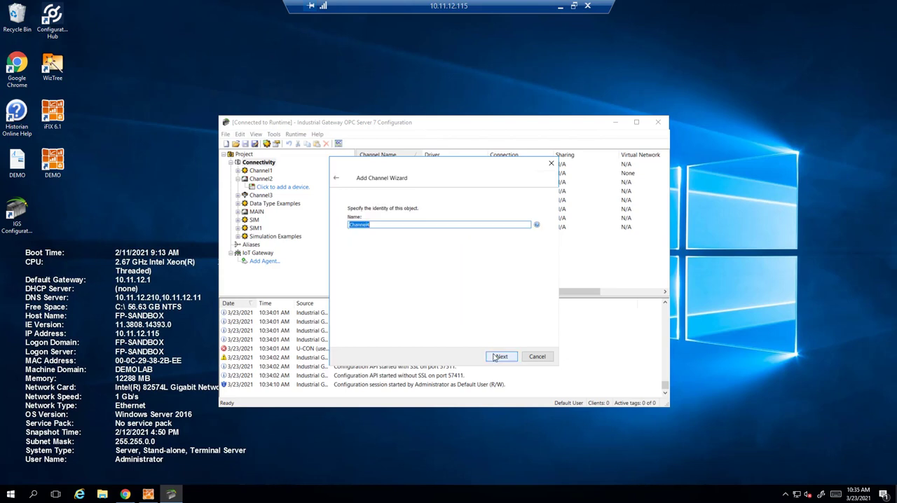
{"action": "type", "text": "D"}
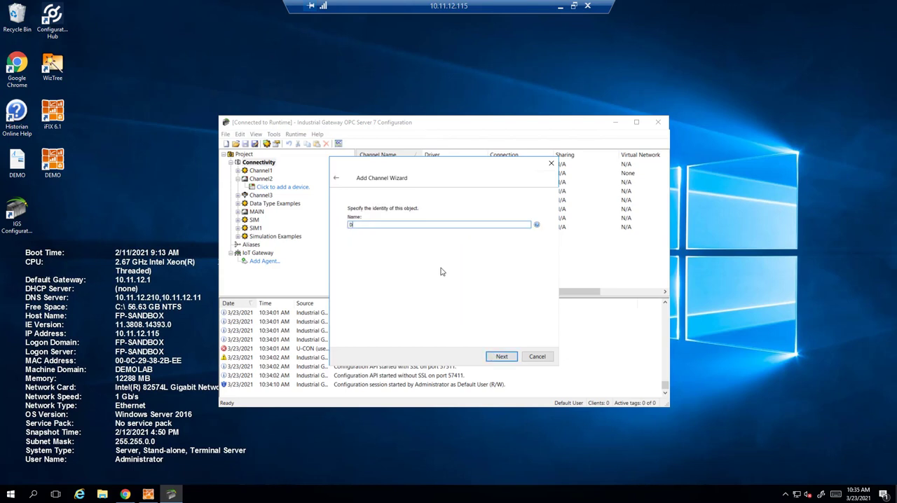
{"action": "type", "text": "EMO"}
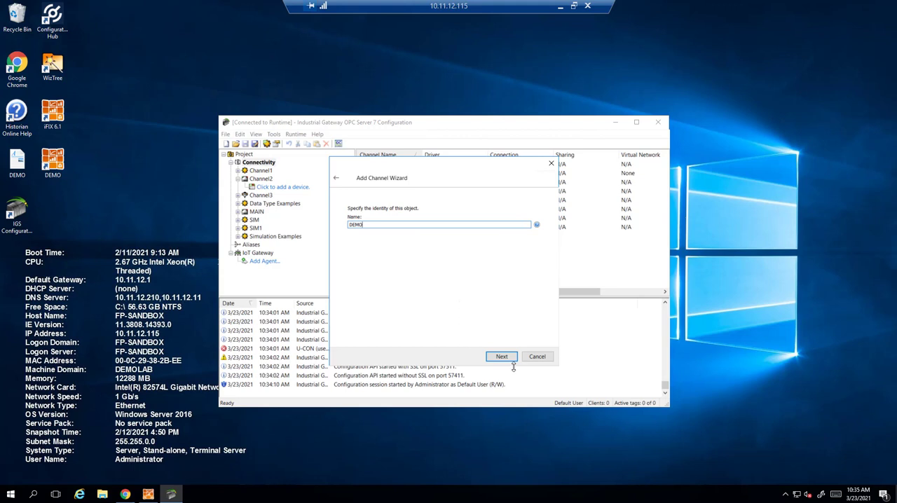
{"action": "left_click", "coordinate": [501, 356]}
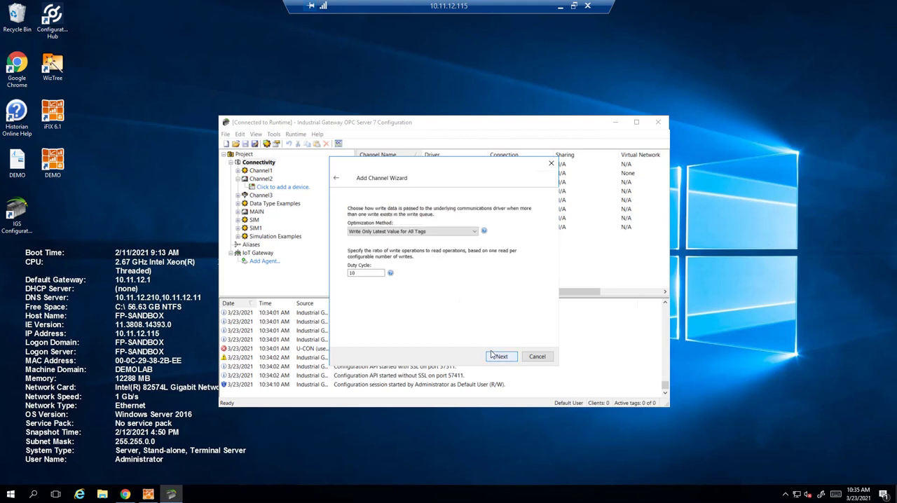
- Keep default write optimization, invalid-float and persistence settings and finish the DEMO channel
{"action": "left_click", "coordinate": [501, 356]}
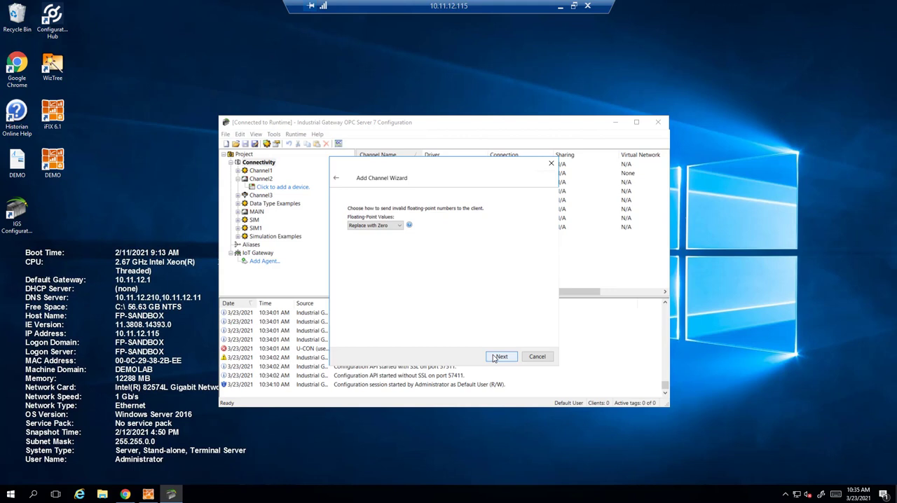
{"action": "left_click", "coordinate": [501, 356]}
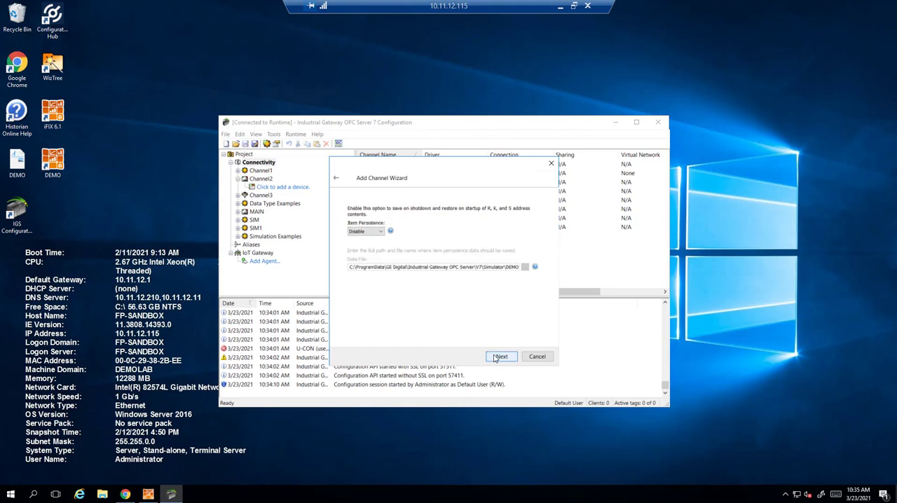
{"action": "left_click", "coordinate": [501, 356]}
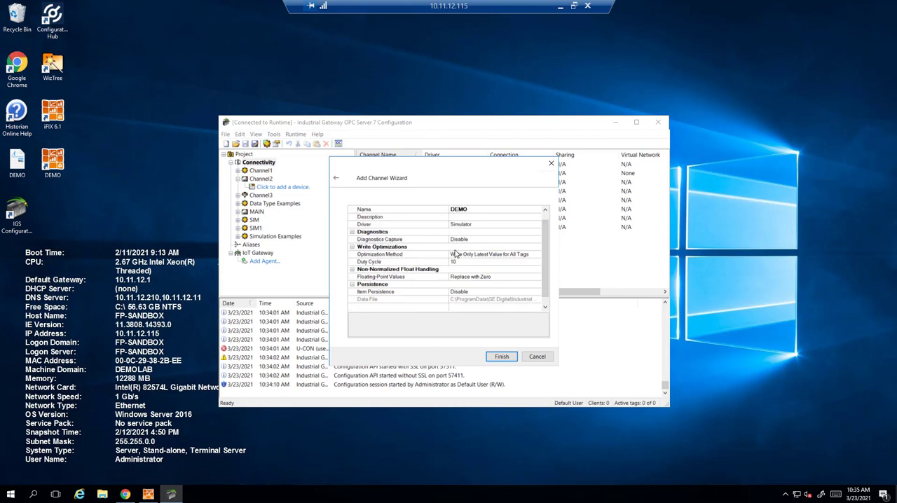
{"action": "left_click", "coordinate": [501, 356]}
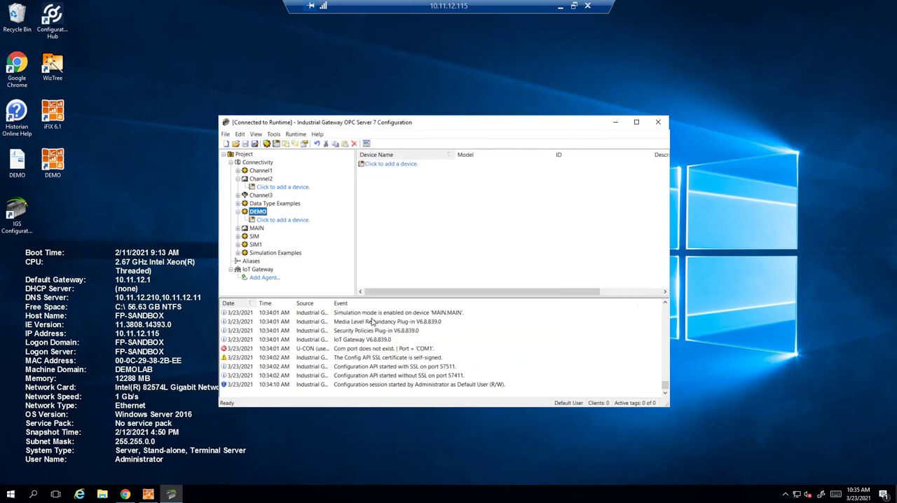
- Add a Simulator device named PLC_DEMO with decimal ID 1 under the DEMO channel
{"action": "left_click", "coordinate": [282, 220]}
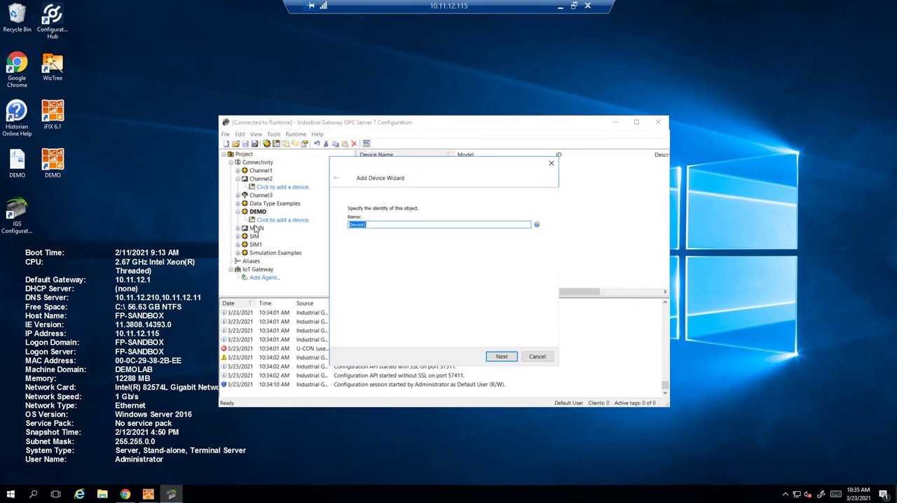
{"action": "mouse_move", "coordinate": [460, 232]}
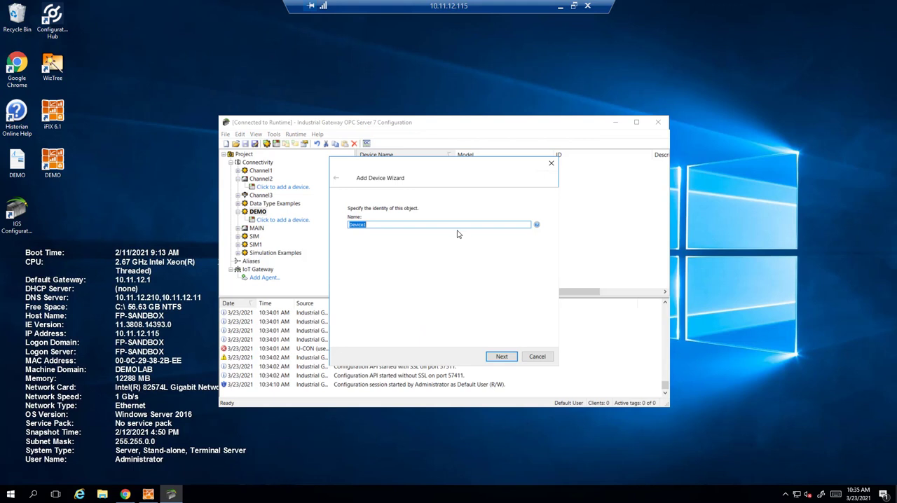
{"action": "type", "text": "DE"}
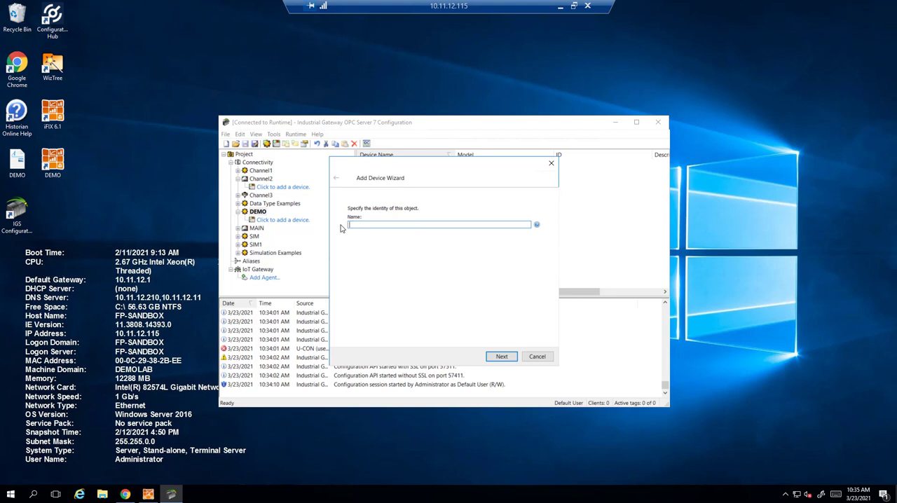
{"action": "type", "text": "PLC_B"}
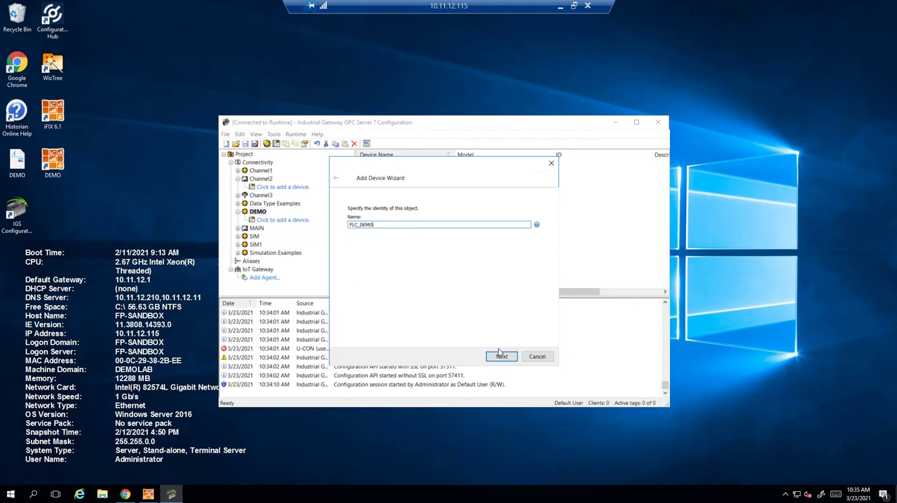
{"action": "left_click", "coordinate": [501, 357]}
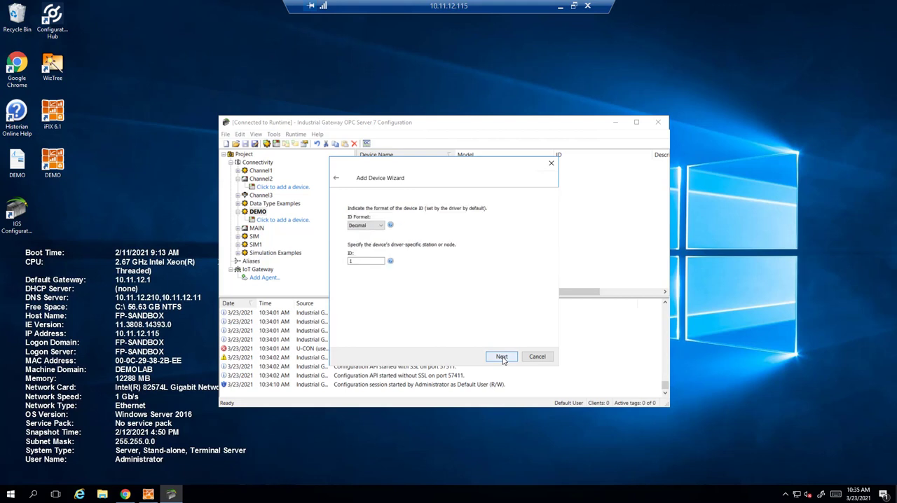
{"action": "left_click", "coordinate": [501, 357]}
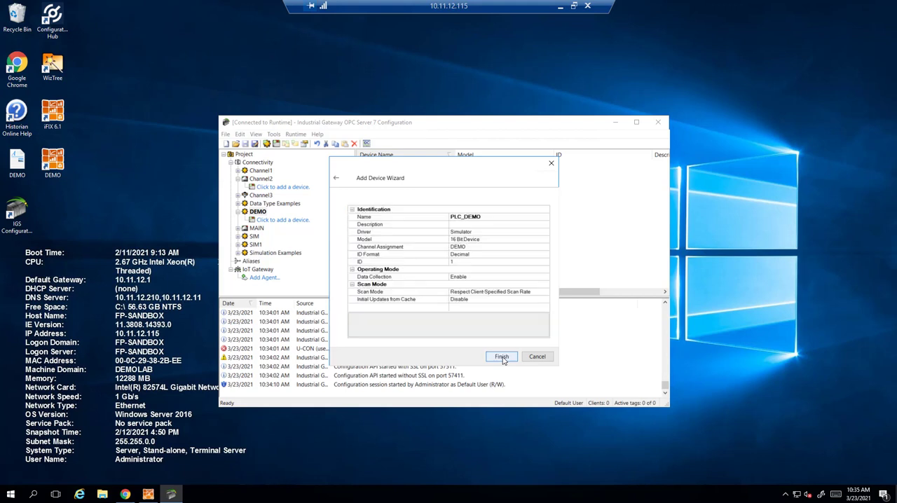
{"action": "left_click", "coordinate": [502, 356]}
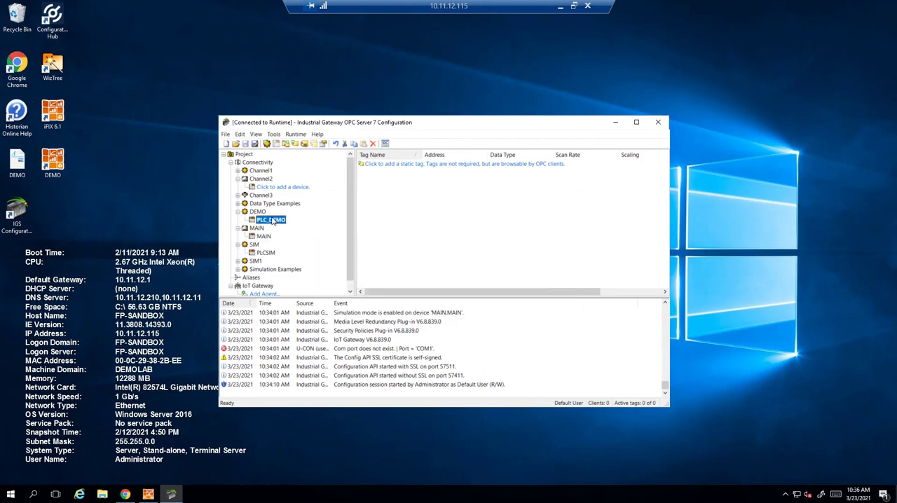
- Create a new tag on PLC_DEMO named DEMO_00 with description 'Example for vid'
{"action": "double_click", "coordinate": [270, 219]}
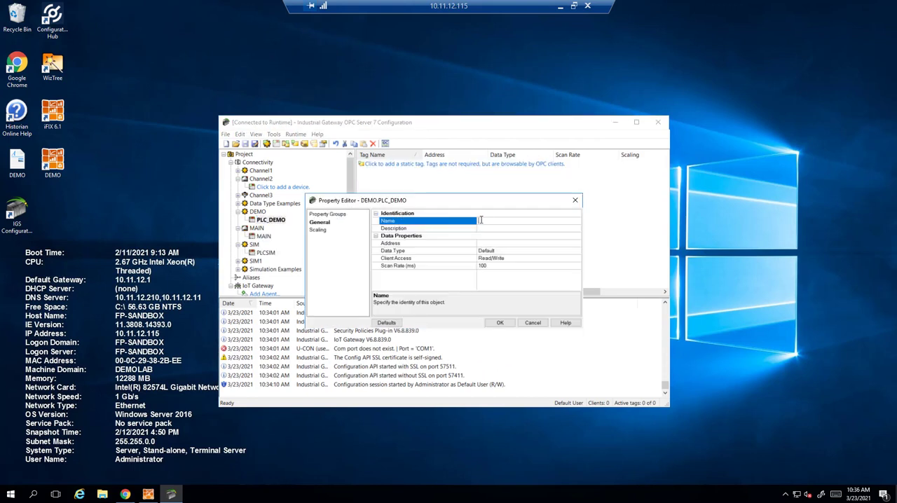
{"action": "type", "text": "DEMO"}
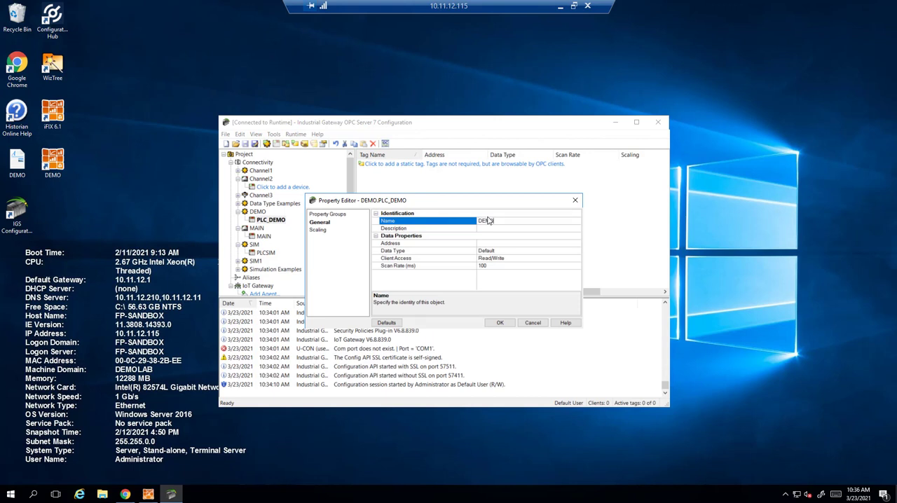
{"action": "type", "text": "_00"}
{"action": "left_click", "coordinate": [528, 229]}
{"action": "type", "text": "Ex"}
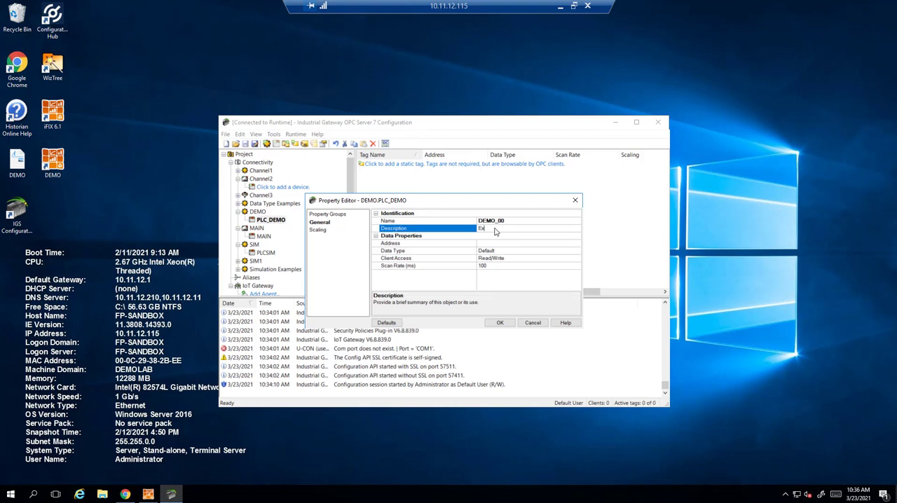
{"action": "type", "text": "a"}
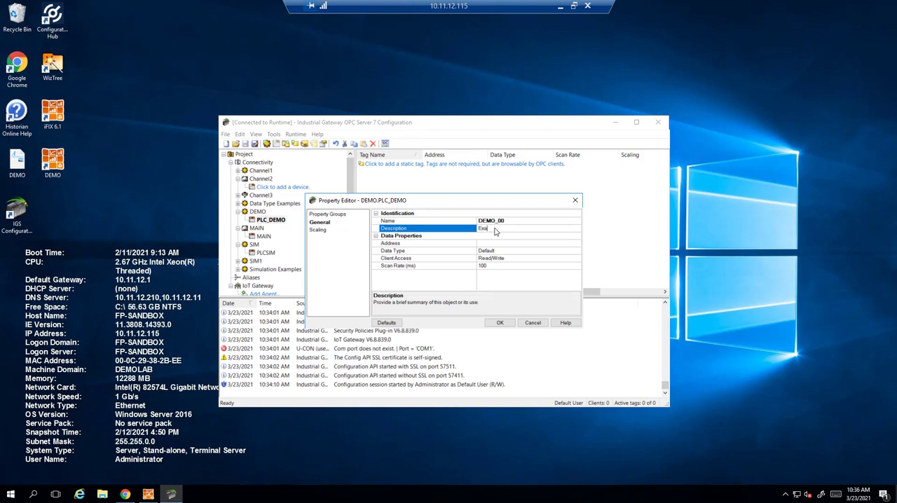
{"action": "type", "text": "Example for video"}
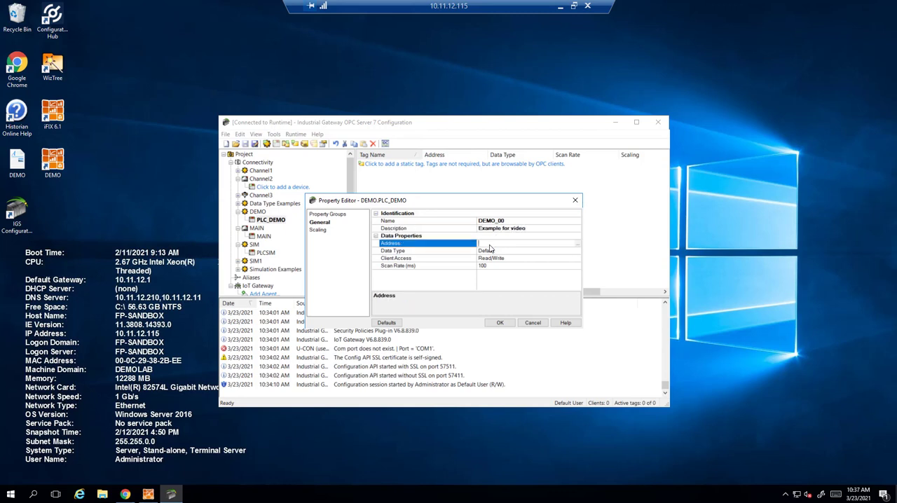
- Give DEMO_00 the address Ramp(1500,0,1,100) and confirm the tag
{"action": "type", "text": "Ramp (1500"}
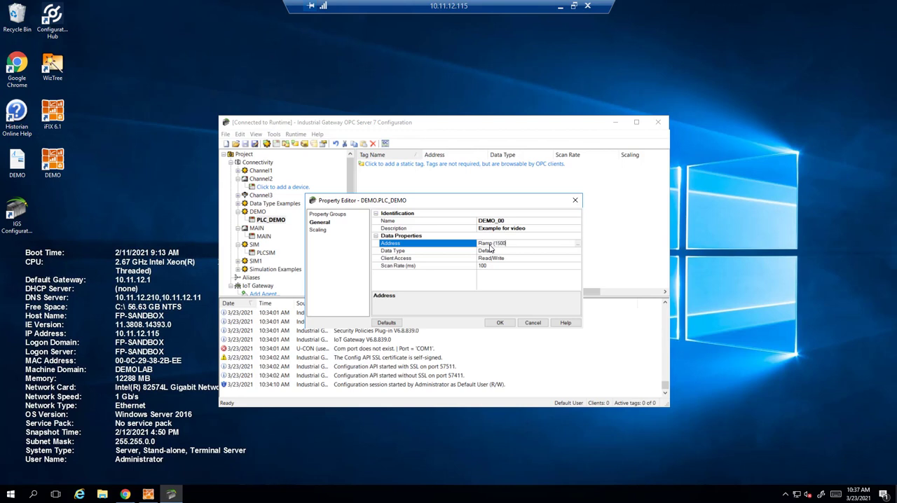
{"action": "type", "text": ".0"}
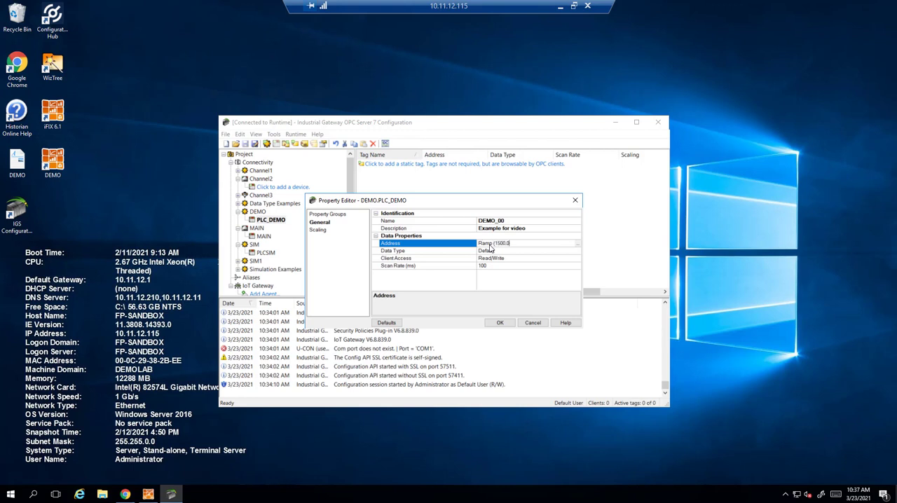
{"action": "type", "text": ",1,"}
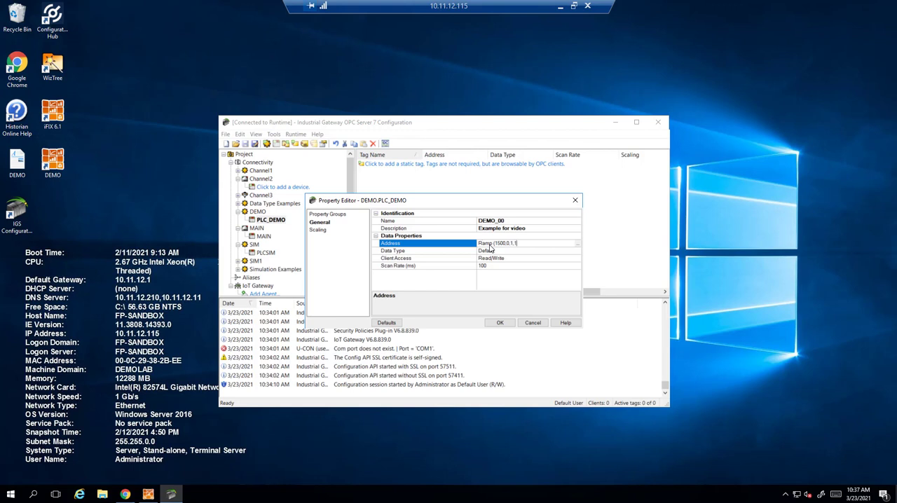
{"action": "type", "text": "00)"}
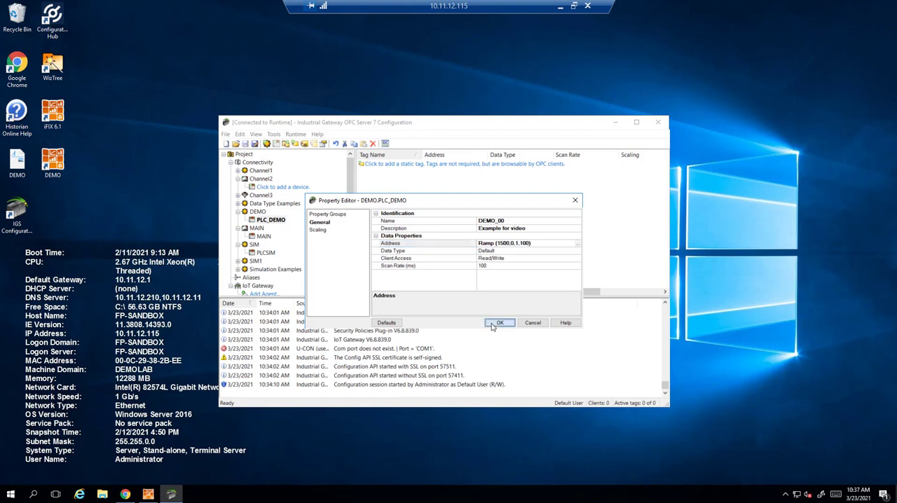
{"action": "left_click", "coordinate": [499, 323]}
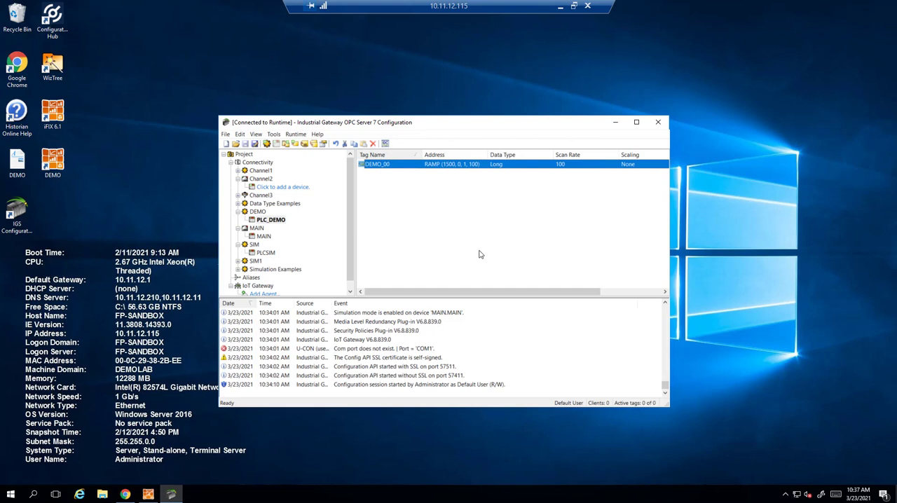
{"action": "mouse_move", "coordinate": [436, 242]}
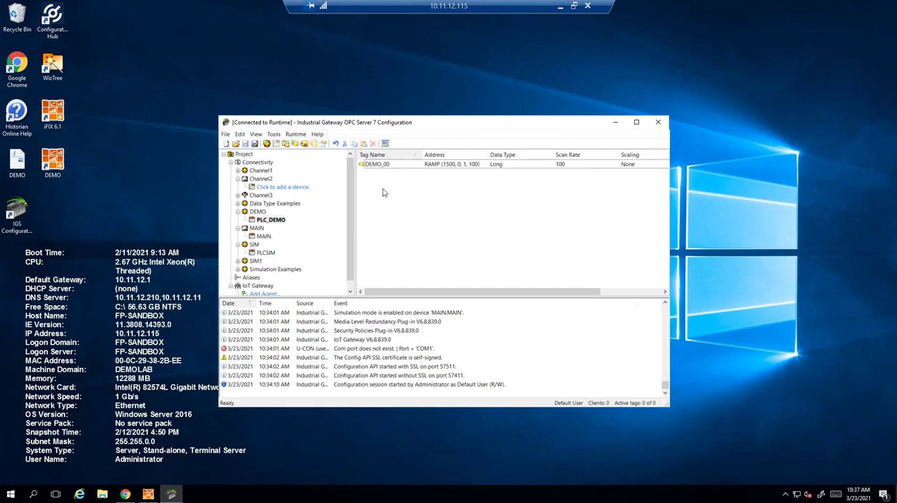
{"action": "mouse_move", "coordinate": [385, 143]}
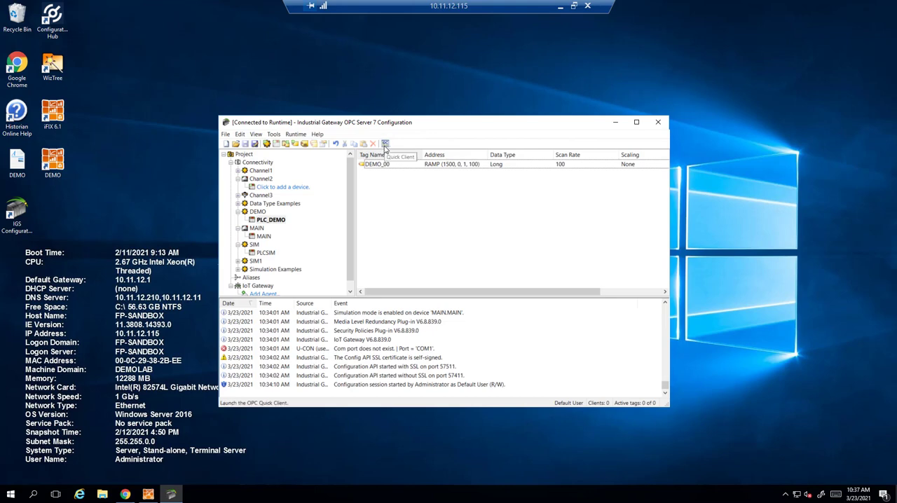
- Launch Quick Client and connect to Intellution.IntellutionGatewayOPCServer
{"action": "left_click", "coordinate": [385, 144]}
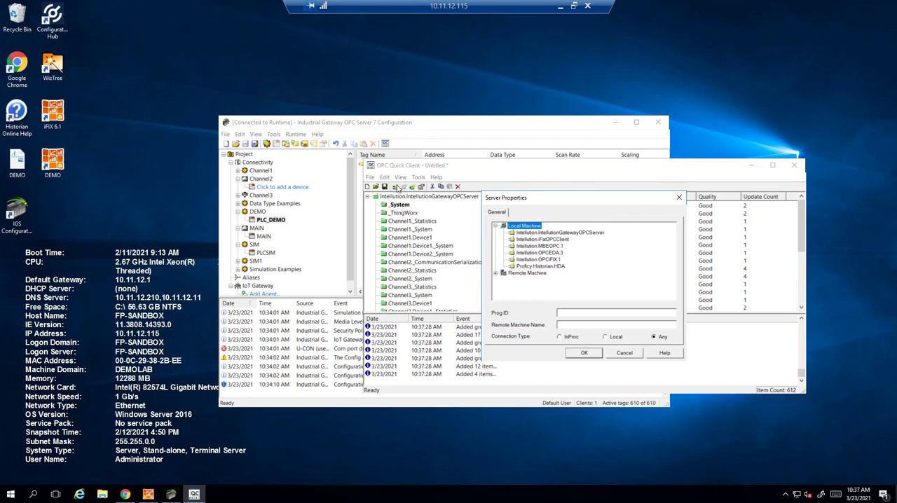
{"action": "mouse_move", "coordinate": [536, 239]}
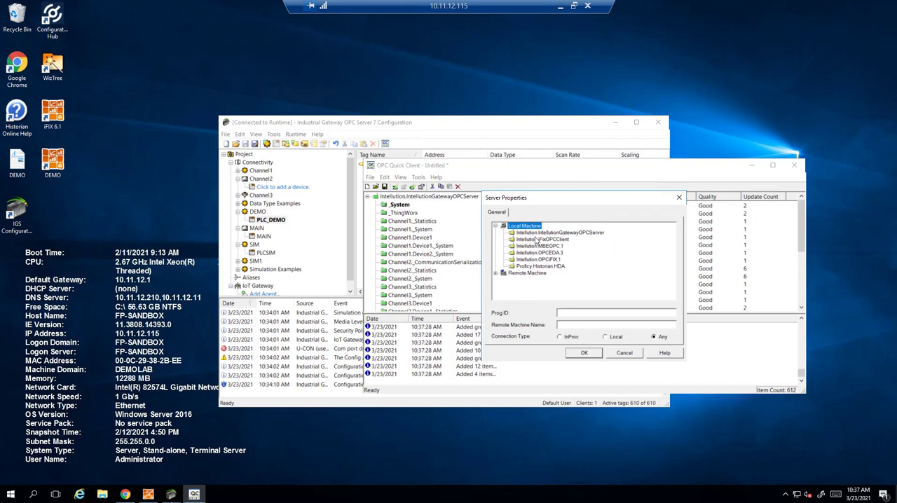
{"action": "left_click", "coordinate": [559, 232]}
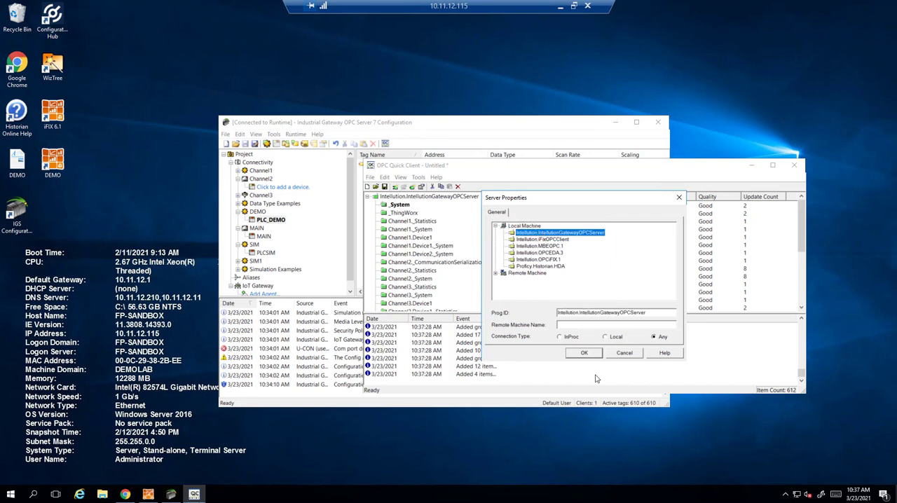
{"action": "left_click", "coordinate": [584, 352]}
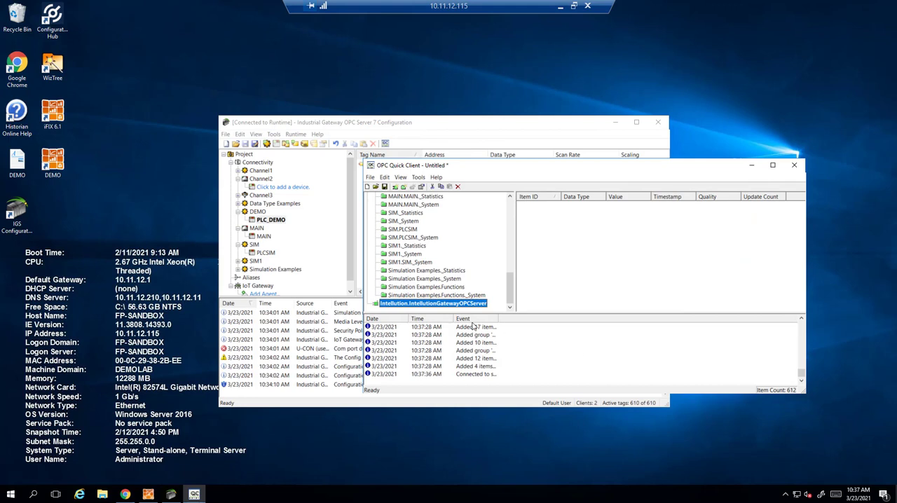
- Create a group named demo under the server, checking its properties unchanged
{"action": "left_click", "coordinate": [403, 186]}
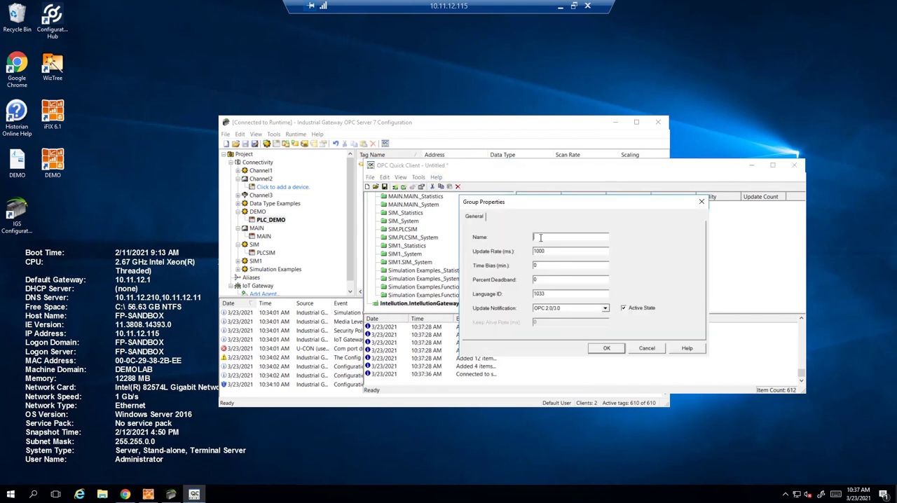
{"action": "type", "text": "demo"}
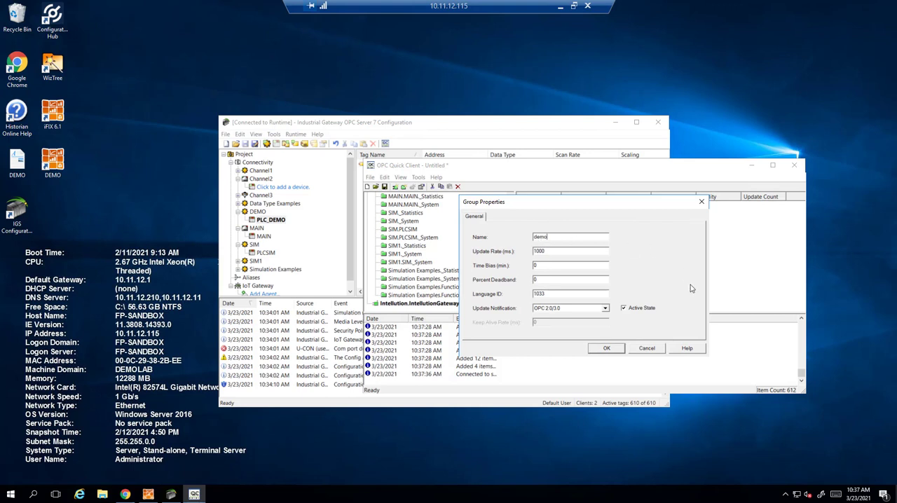
{"action": "left_click", "coordinate": [606, 349]}
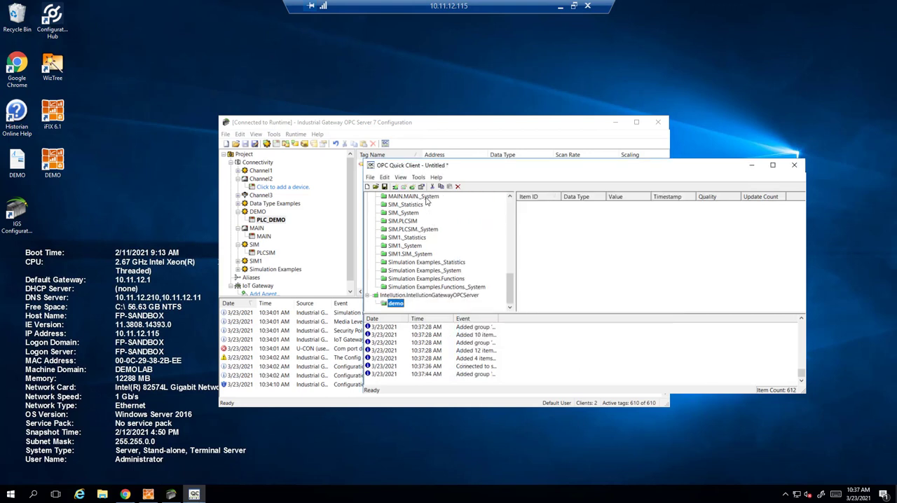
{"action": "double_click", "coordinate": [396, 303]}
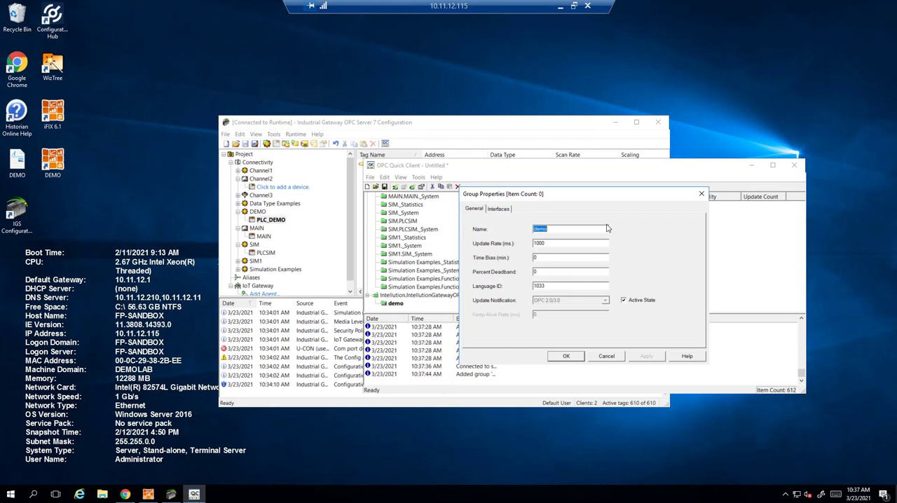
{"action": "left_click", "coordinate": [565, 356]}
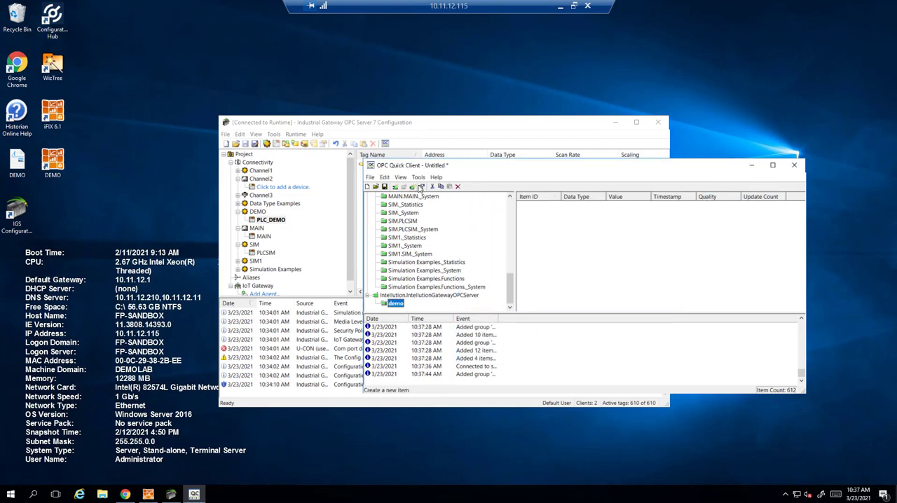
{"action": "mouse_move", "coordinate": [413, 187]}
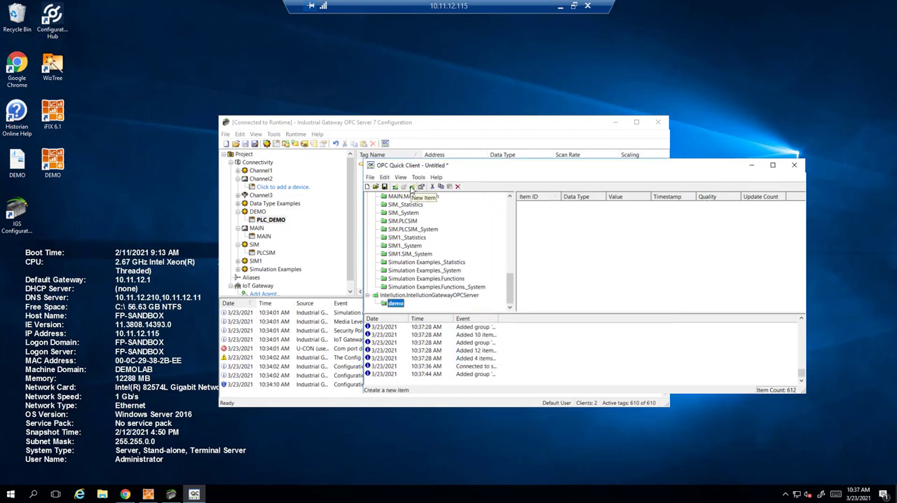
- Add DEMO > PLC_DEMO's DEMO_00 tag to the demo group, see Good quality, then close without saving
{"action": "left_click", "coordinate": [412, 187]}
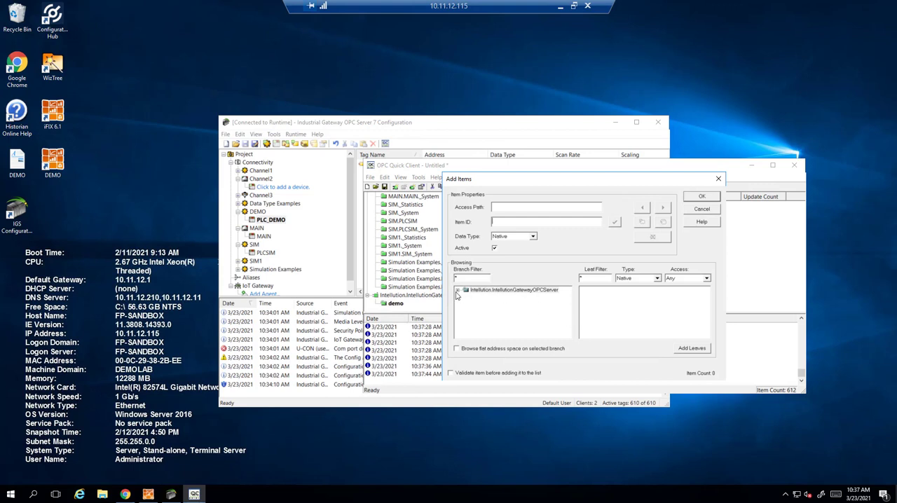
{"action": "left_click", "coordinate": [457, 290]}
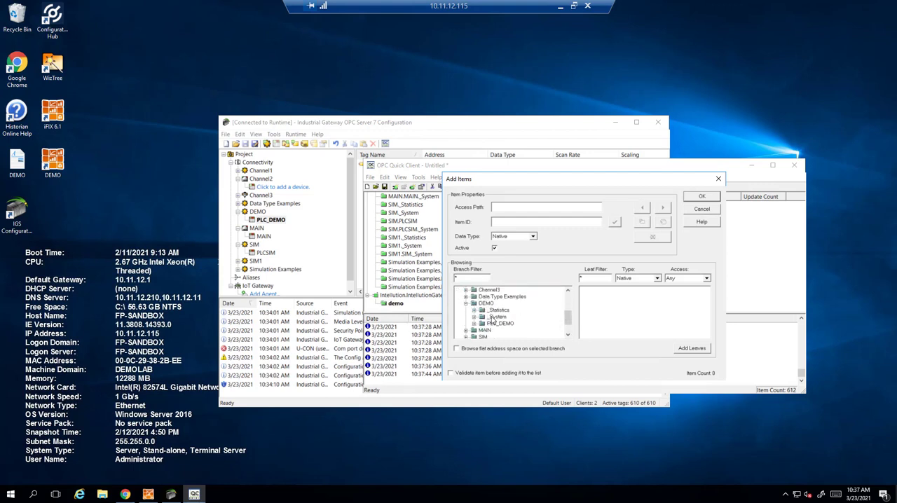
{"action": "left_click", "coordinate": [501, 330]}
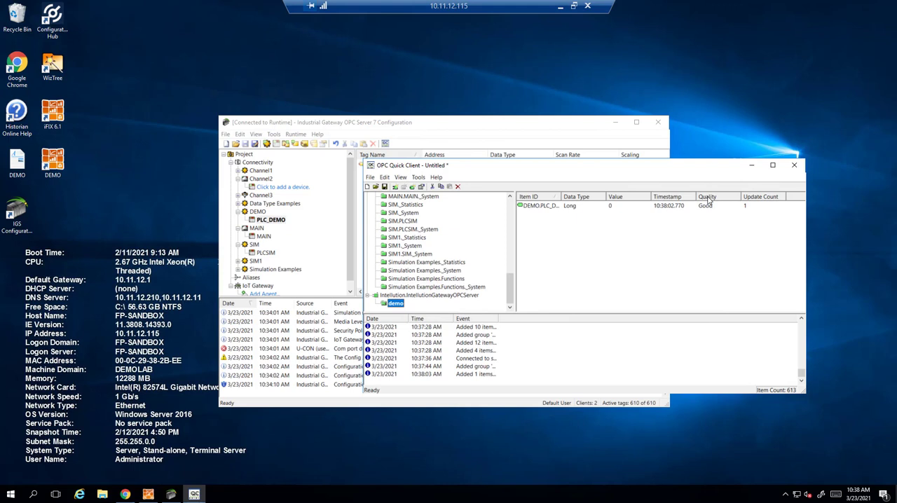
{"action": "mouse_move", "coordinate": [707, 214]}
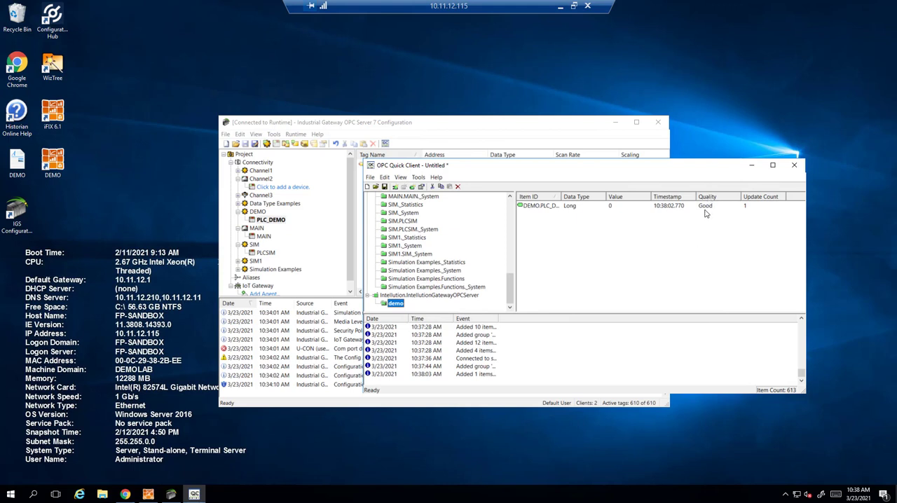
{"action": "mouse_move", "coordinate": [559, 210]}
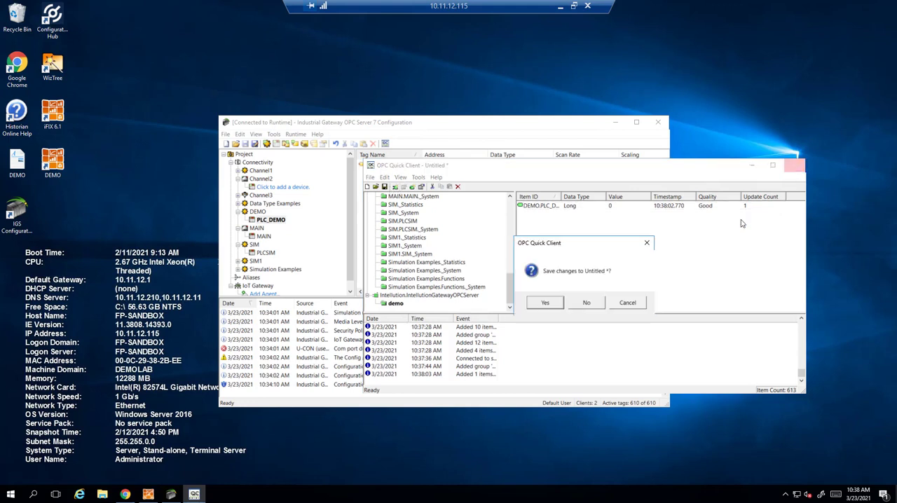
{"action": "left_click", "coordinate": [586, 302]}
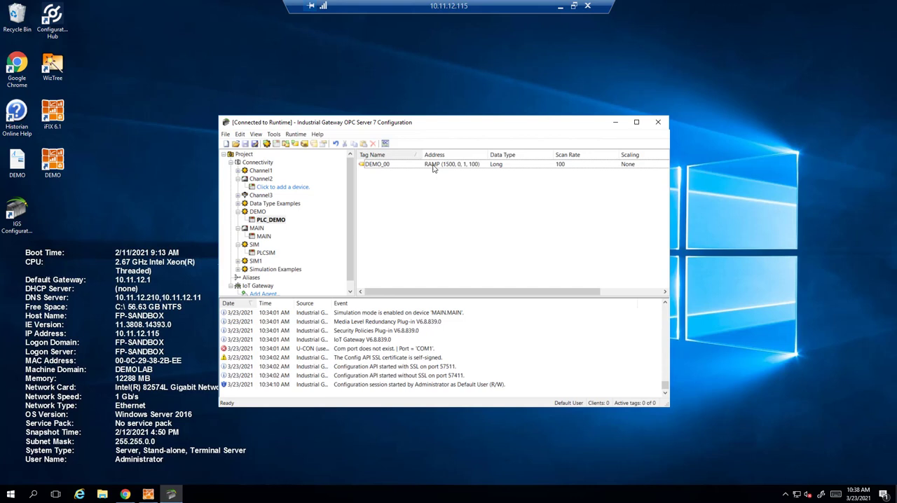
- Set DEMO_00's address to RAMP (1500, 0, 100, 100) and relaunch OPC Quick Client
{"action": "double_click", "coordinate": [377, 163]}
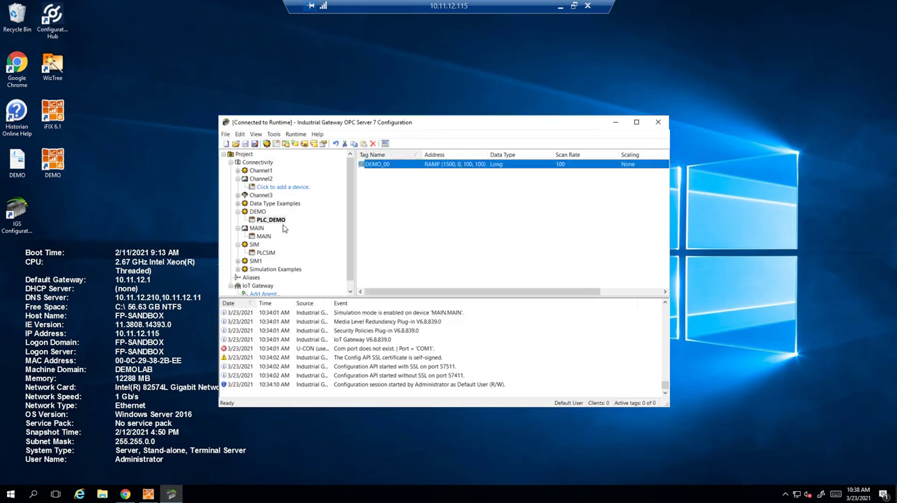
{"action": "left_click", "coordinate": [385, 143]}
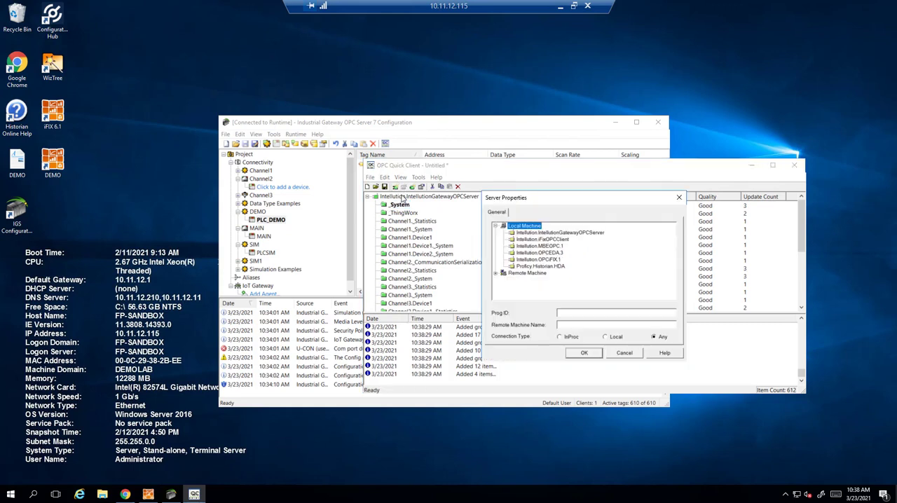
- Connect to the Intellution gateway OPC server and create a group named 'demo'
{"action": "left_click", "coordinate": [584, 353]}
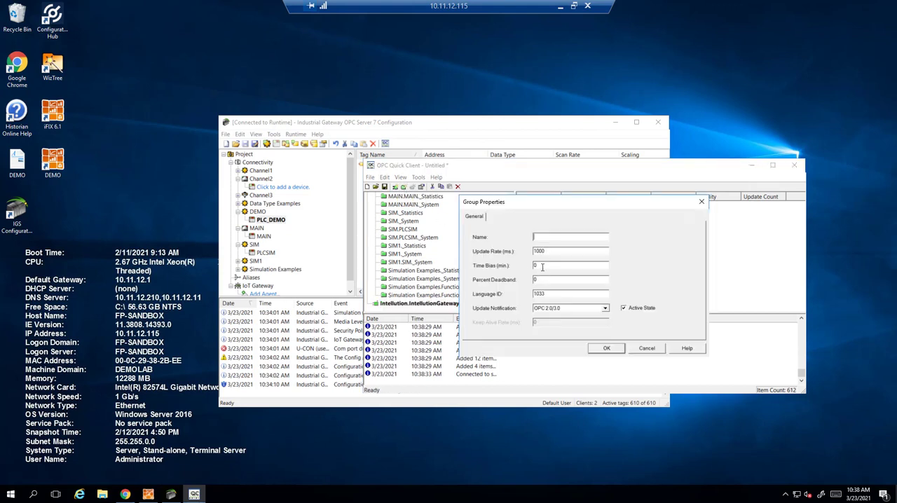
{"action": "type", "text": "demo"}
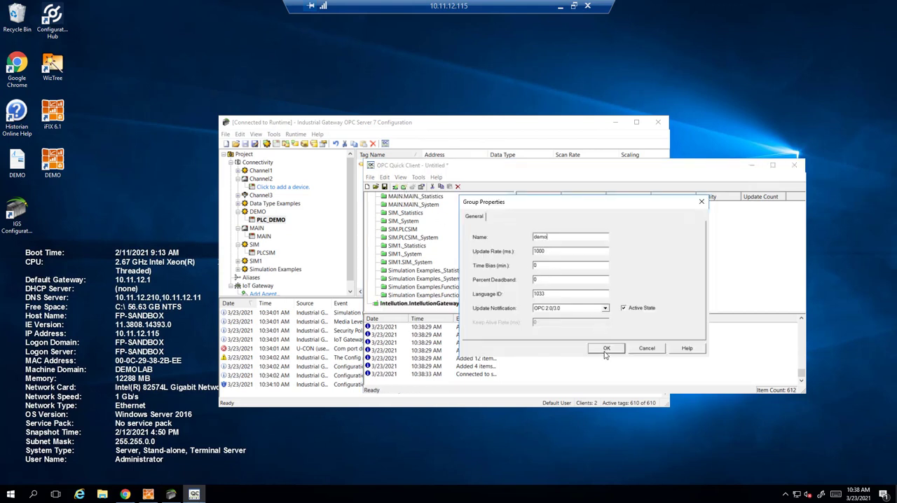
{"action": "left_click", "coordinate": [606, 349]}
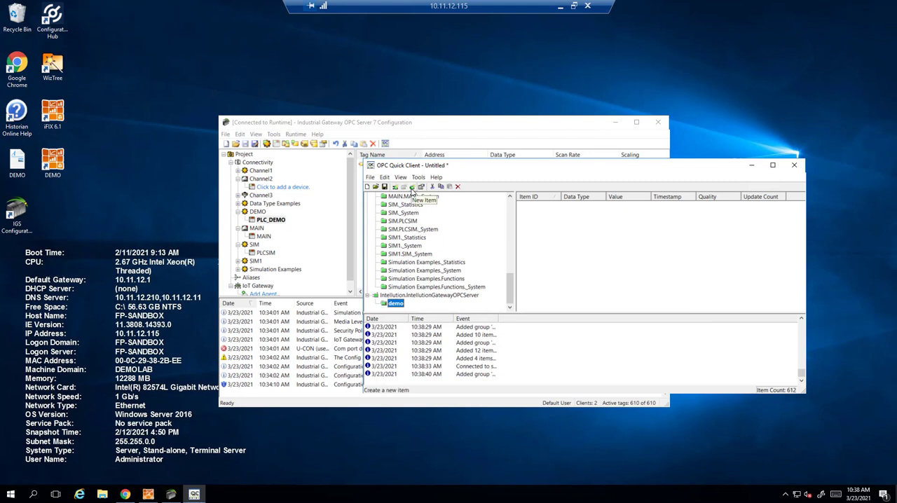
- Add DEMO_00 from the DEMO channel, confirm it reads Good quality, then close Quick Client
{"action": "left_click", "coordinate": [412, 187]}
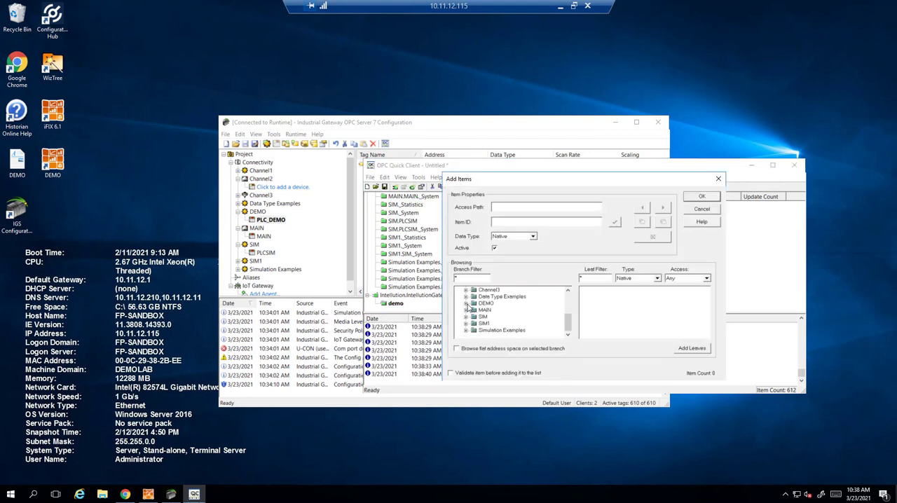
{"action": "left_click", "coordinate": [467, 302]}
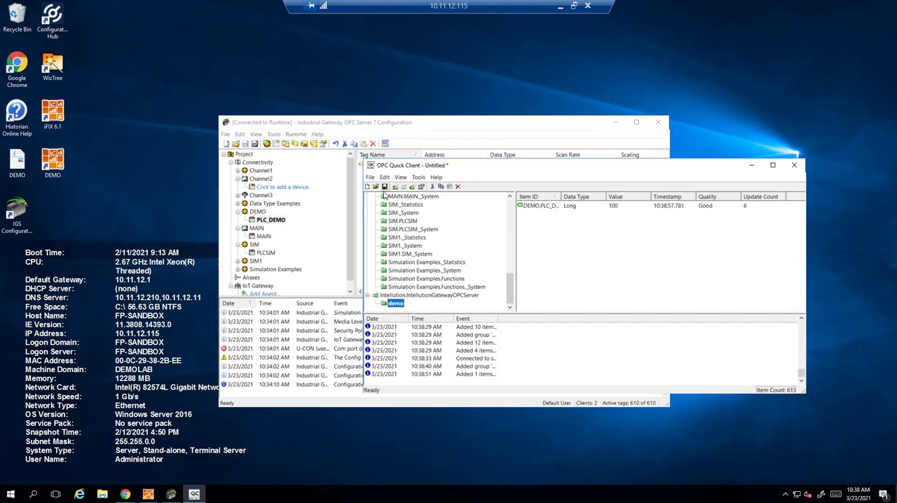
{"action": "left_click", "coordinate": [371, 177]}
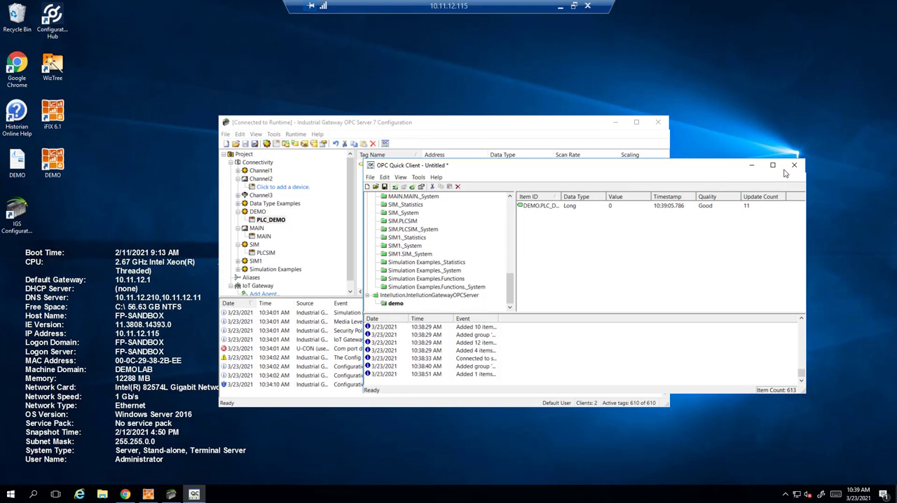
{"action": "left_click", "coordinate": [794, 165]}
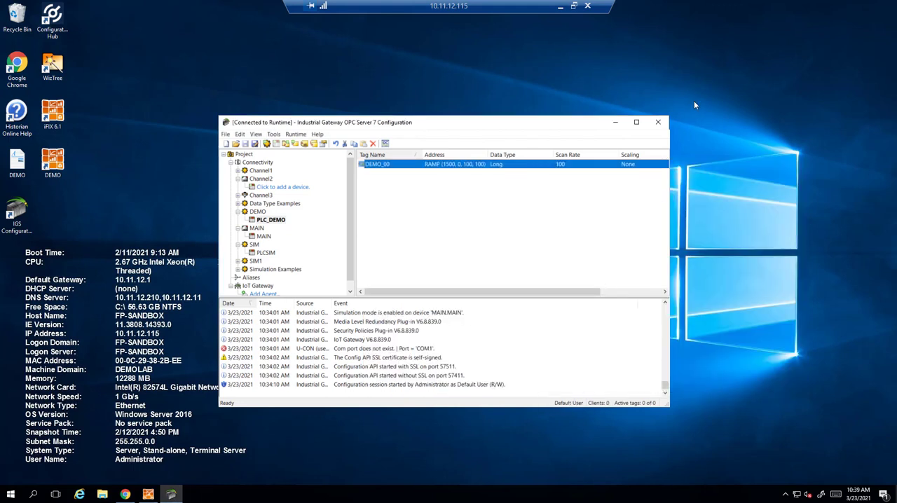
{"action": "mouse_move", "coordinate": [386, 221]}
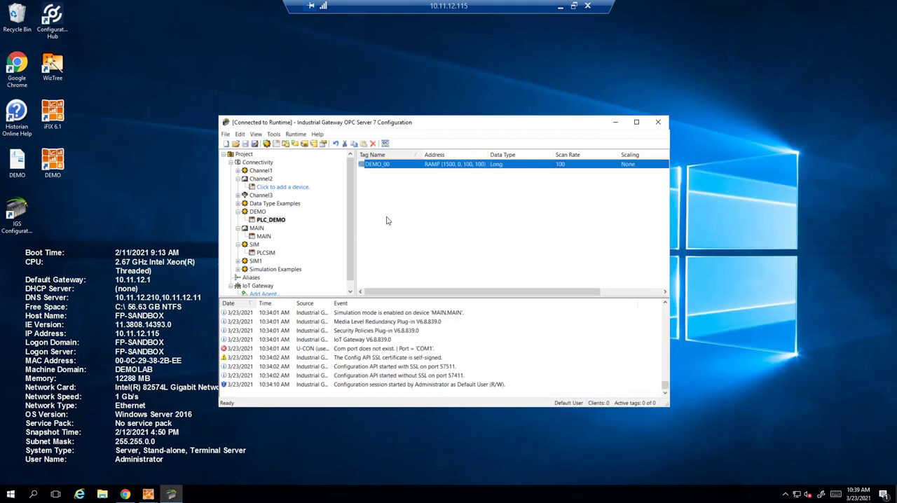
- Select the PLC_DEMO device and cancel a CSV tag export
{"action": "left_click", "coordinate": [271, 219]}
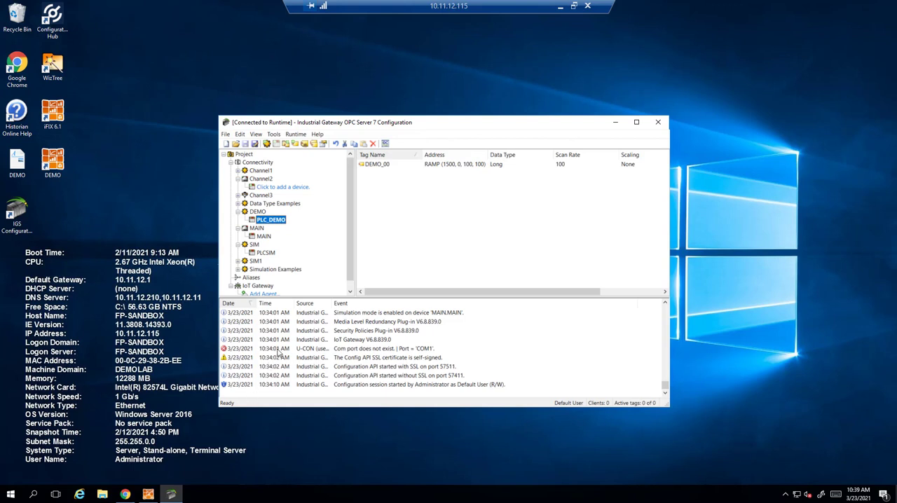
{"action": "left_click", "coordinate": [225, 134]}
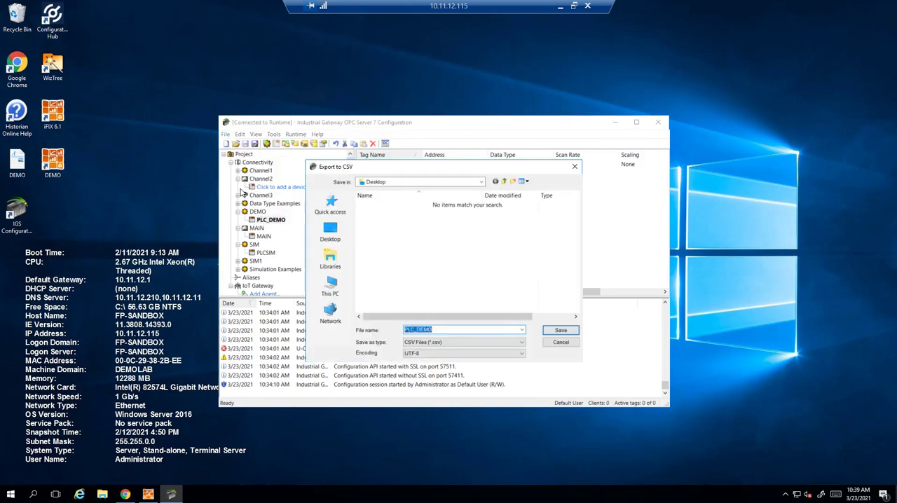
{"action": "left_click", "coordinate": [561, 342]}
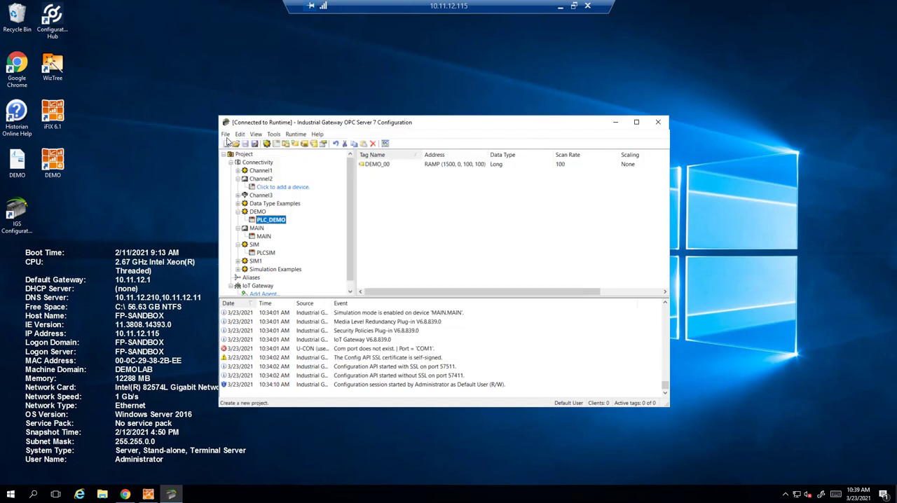
- Save the project unencrypted (*.opf) to the Desktop as 'Simulation Driver Demo'
{"action": "left_click", "coordinate": [244, 143]}
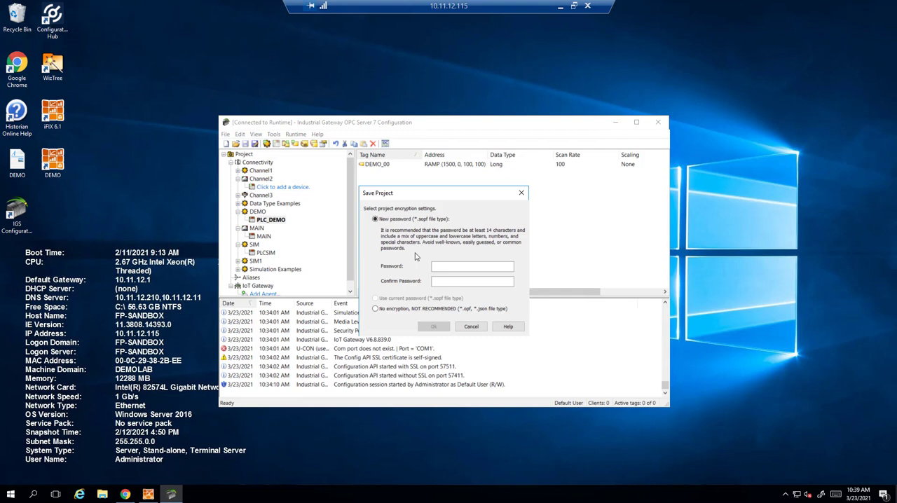
{"action": "left_click", "coordinate": [470, 326]}
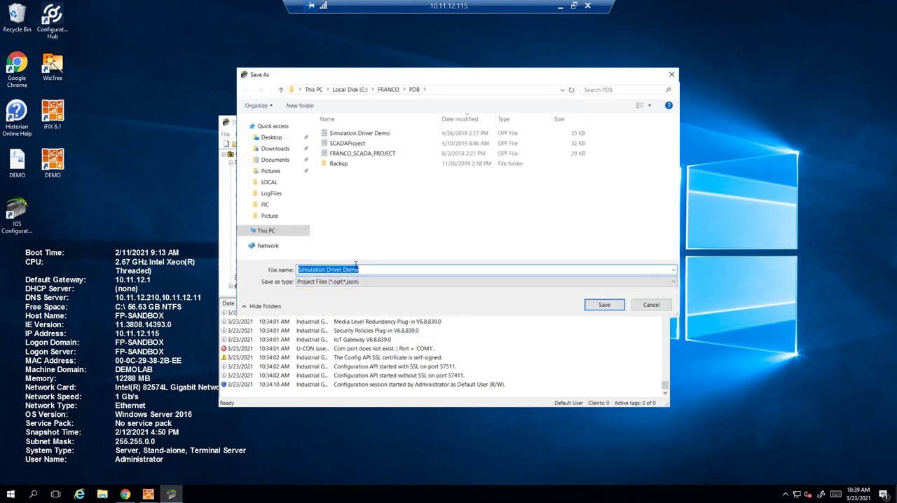
{"action": "left_click", "coordinate": [271, 137]}
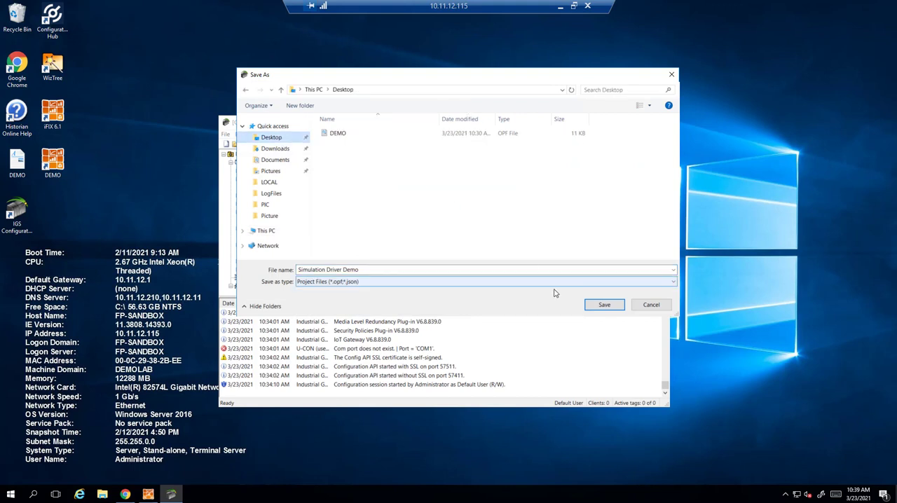
{"action": "left_click", "coordinate": [603, 305]}
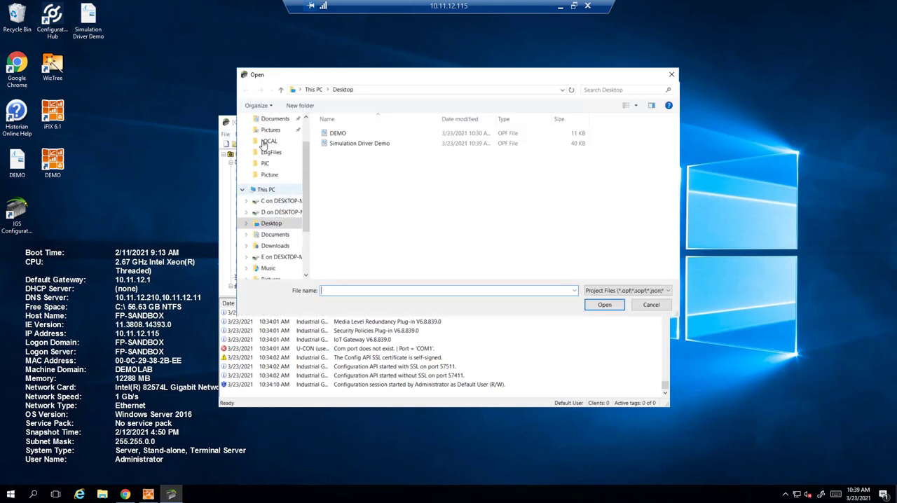
- Load DEMO.opf and confirm replacing the runtime project
{"action": "left_click", "coordinate": [337, 133]}
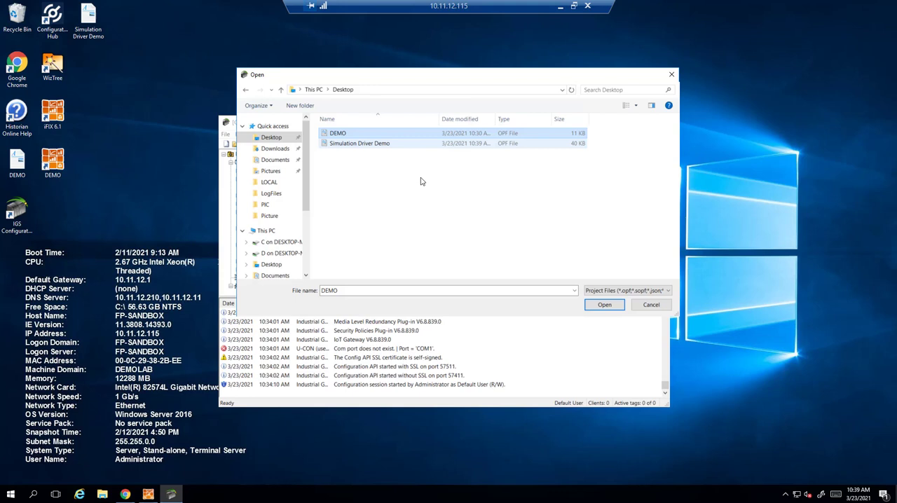
{"action": "left_click", "coordinate": [604, 304]}
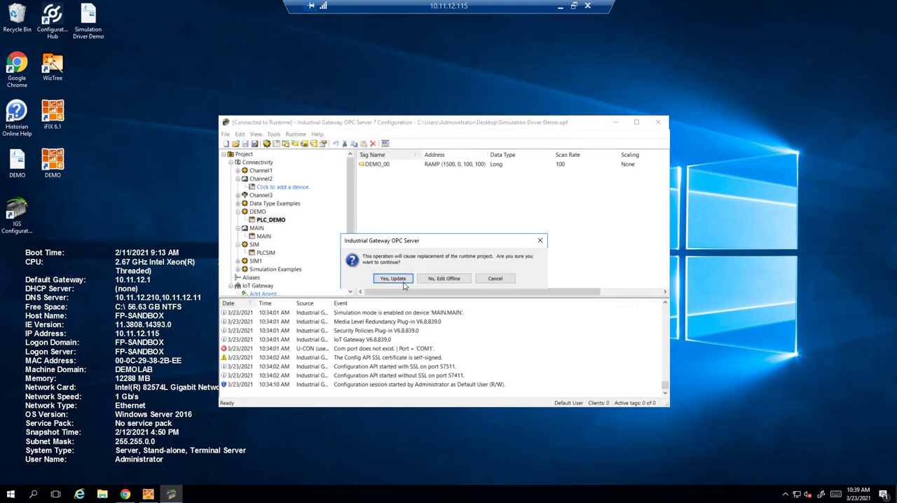
{"action": "left_click", "coordinate": [392, 278]}
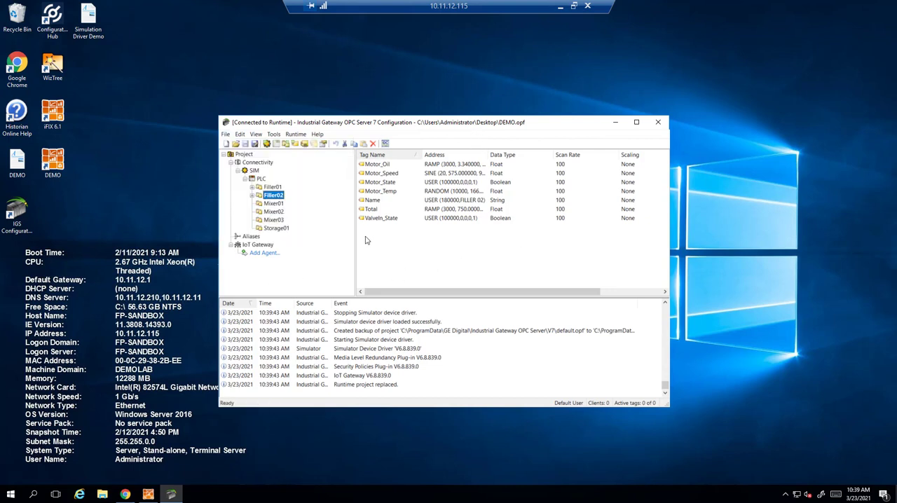
- Review the Storage01 and Mixer03 device tags, then close the configuration window
{"action": "left_click", "coordinate": [275, 228]}
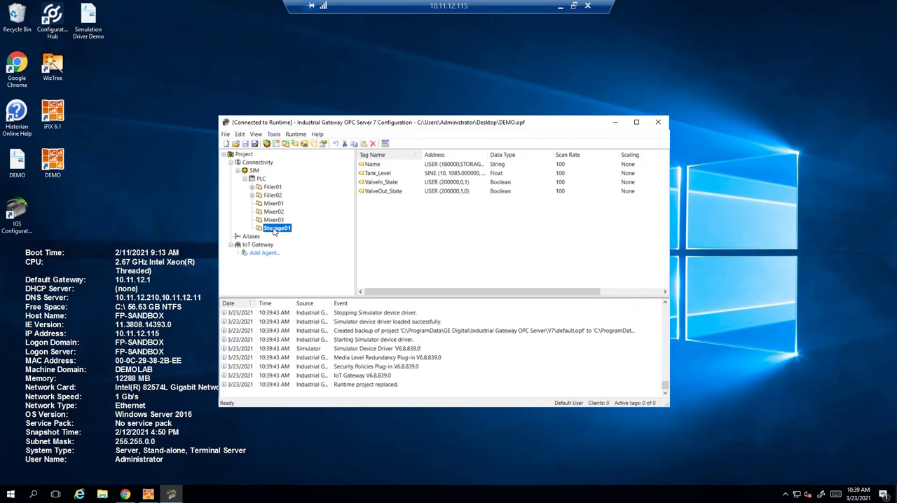
{"action": "left_click", "coordinate": [273, 219]}
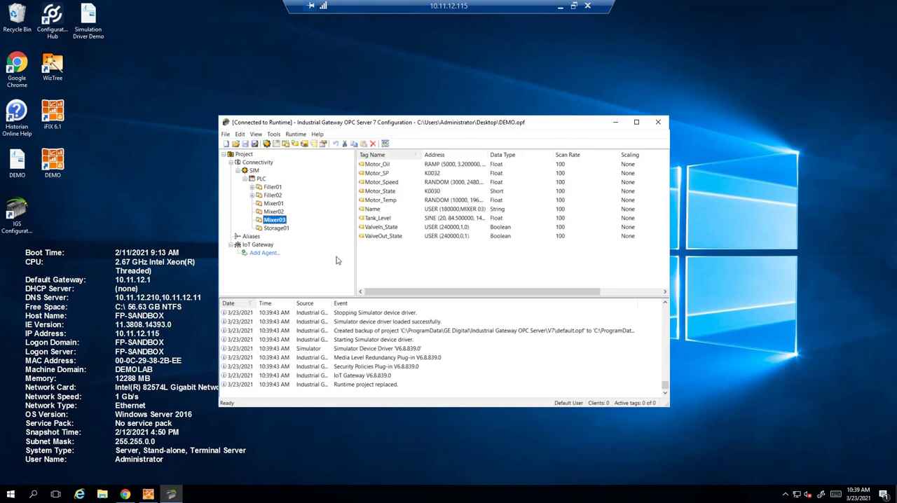
{"action": "mouse_move", "coordinate": [354, 255]}
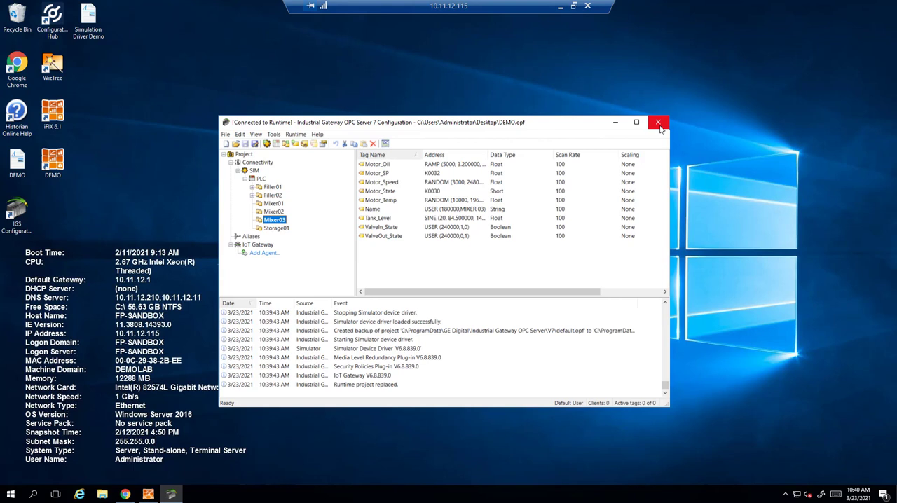
{"action": "mouse_move", "coordinate": [658, 122]}
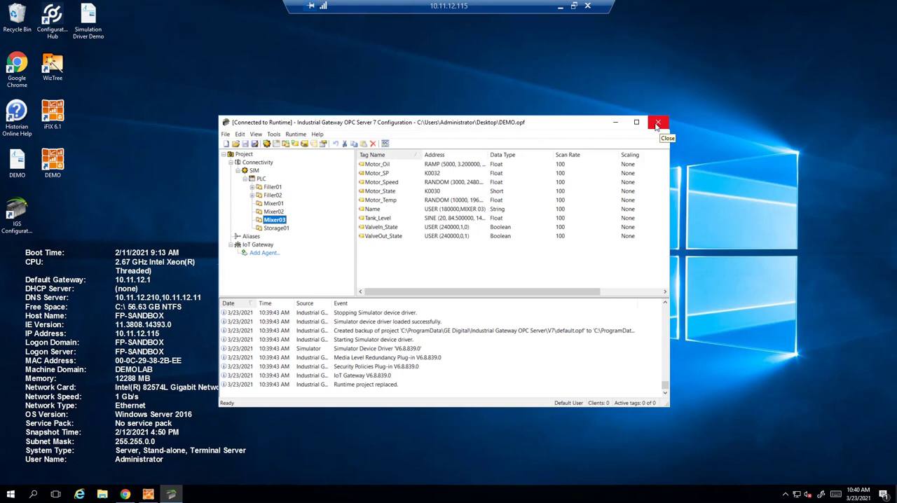
{"action": "left_click", "coordinate": [657, 122]}
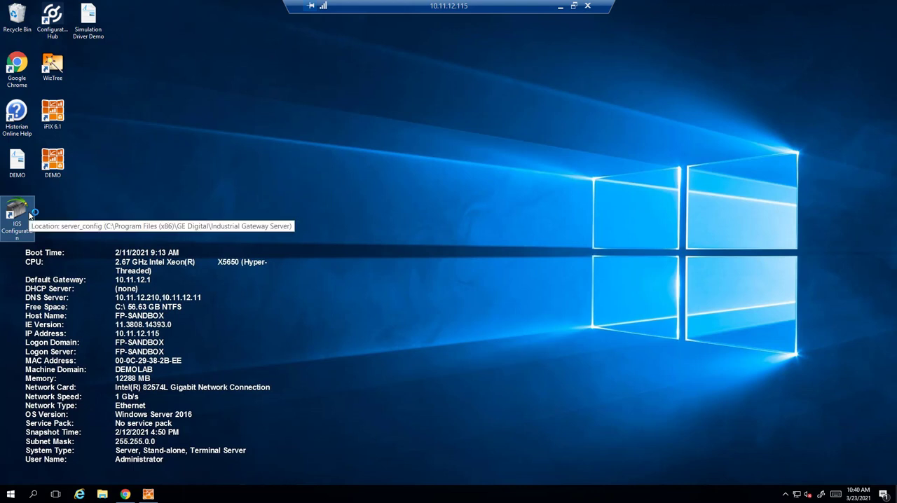
- Reopen and close IGS Configuration, then bring up the Run prompt from the Start menu
{"action": "double_click", "coordinate": [17, 210]}
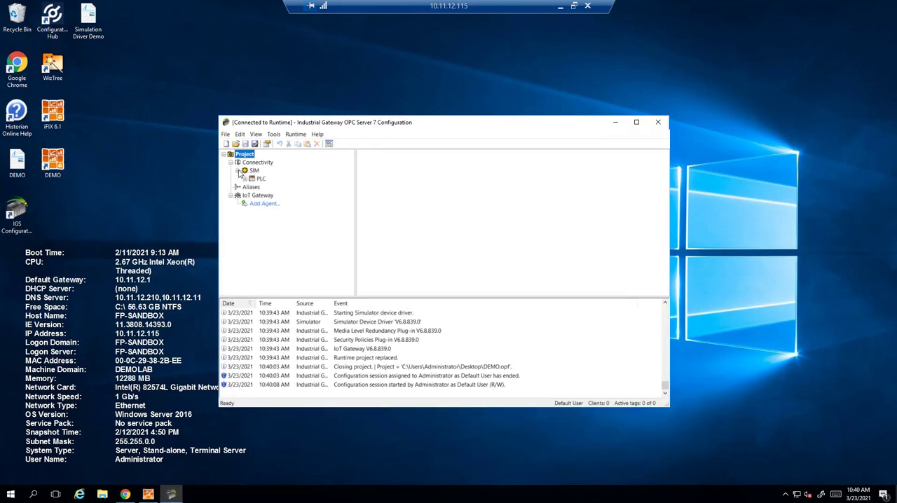
{"action": "left_click", "coordinate": [262, 178]}
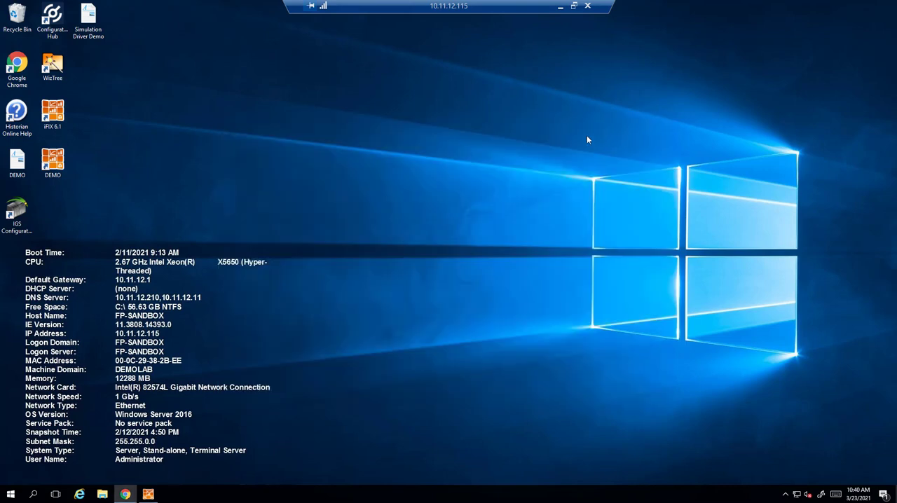
{"action": "right_click", "coordinate": [11, 494]}
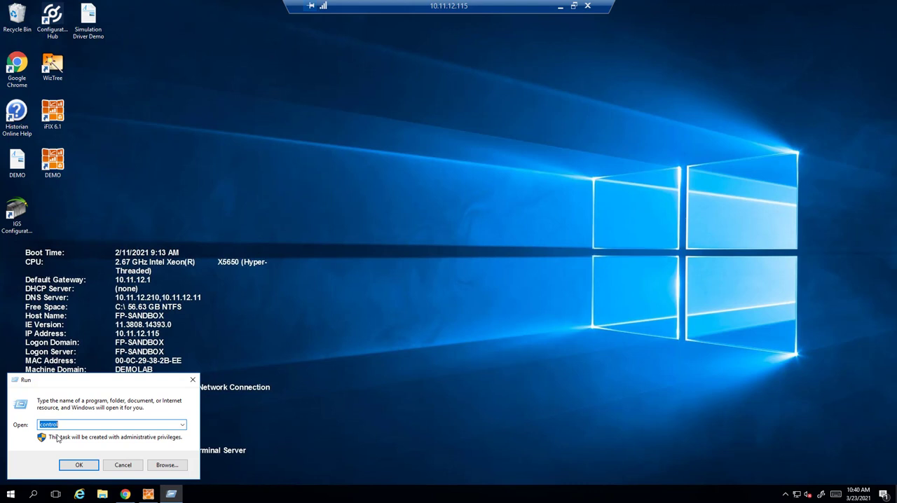
- Add the IGS Industrial Gateway Server 7.68 I/O driver in SCADA configuration, accepting the DATABASE database
{"action": "left_click", "coordinate": [78, 465]}
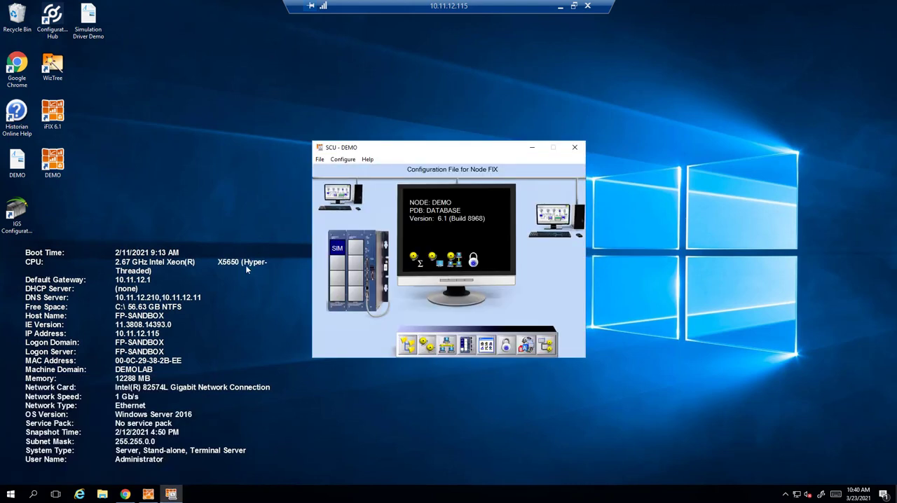
{"action": "left_click", "coordinate": [343, 159]}
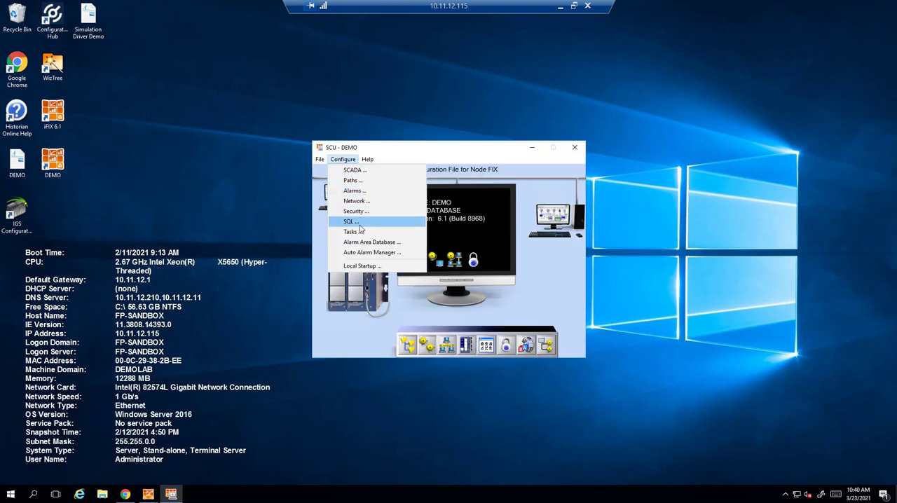
{"action": "left_click", "coordinate": [353, 169]}
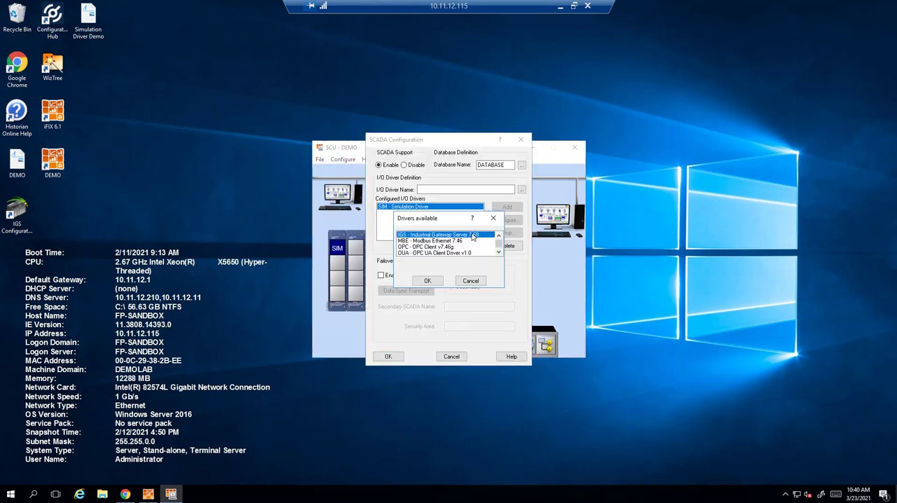
{"action": "left_click", "coordinate": [427, 281]}
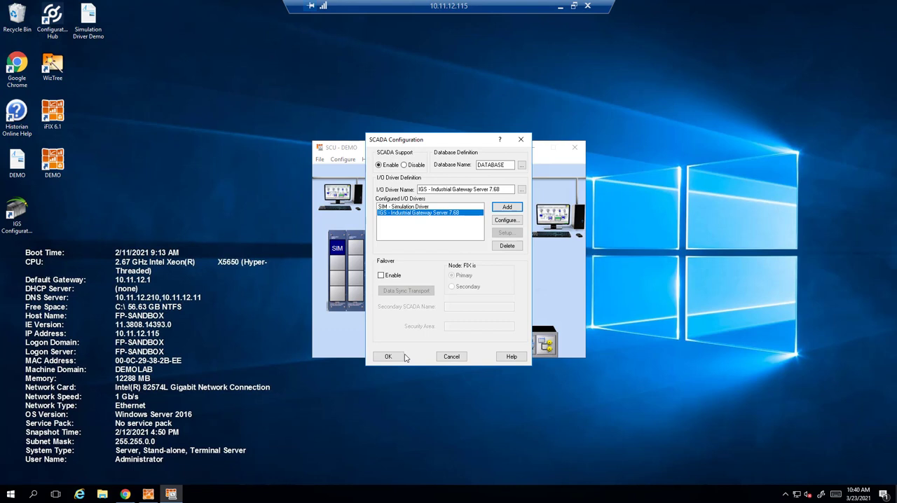
{"action": "left_click", "coordinate": [389, 356]}
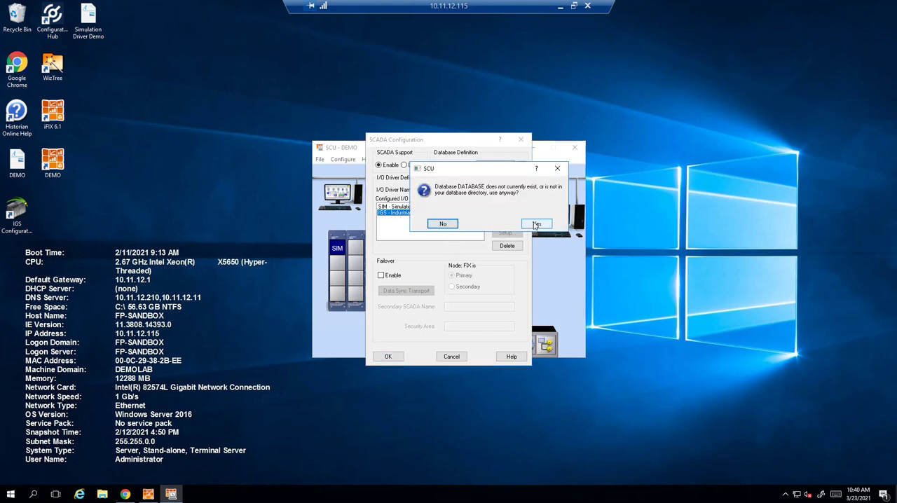
{"action": "left_click", "coordinate": [536, 223]}
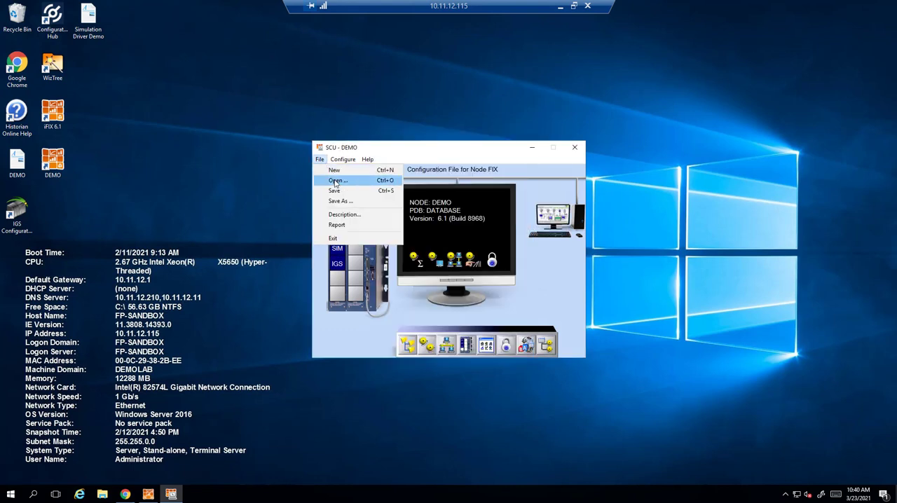